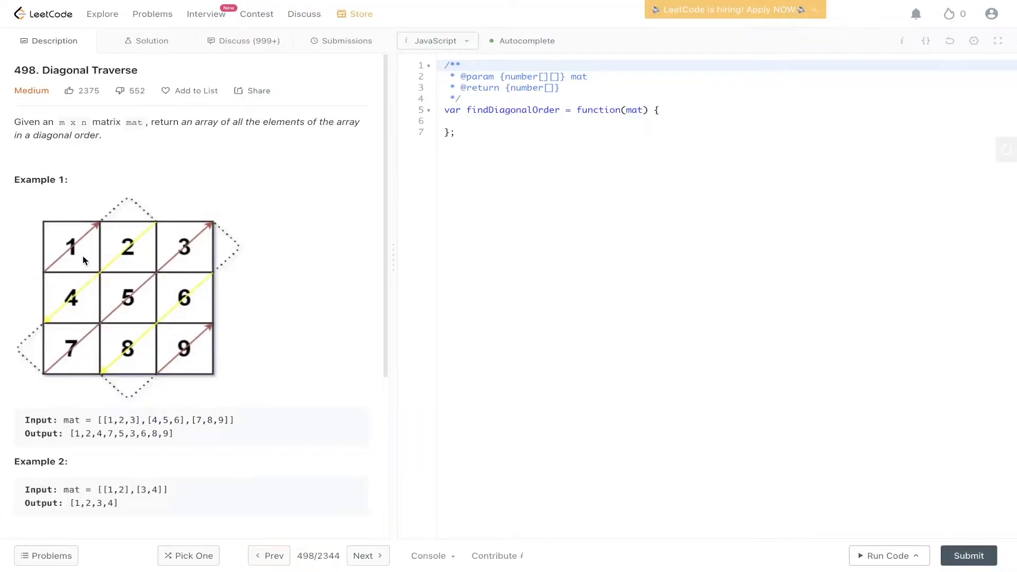
mouse_move(94, 242)
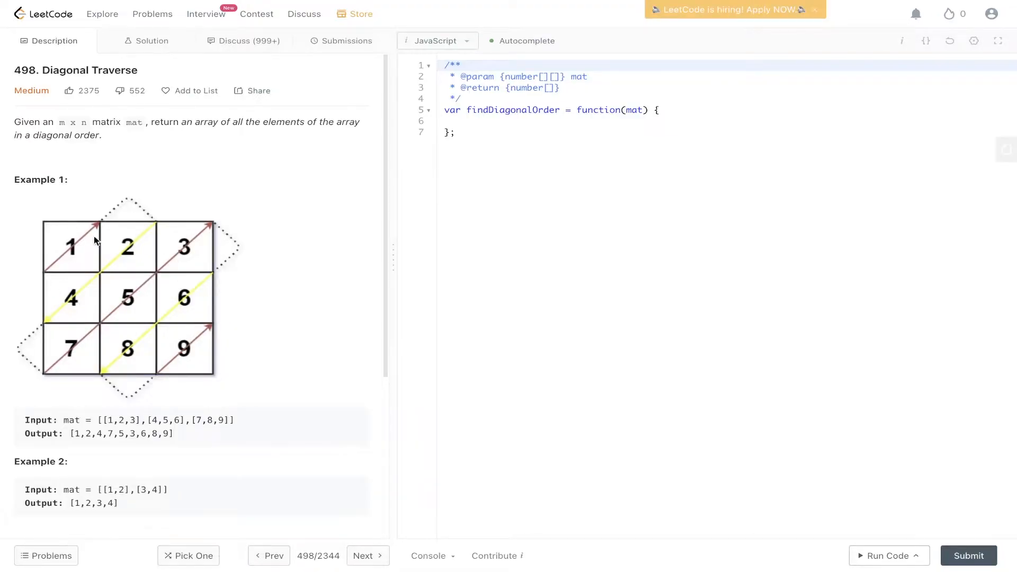
mouse_move(48, 271)
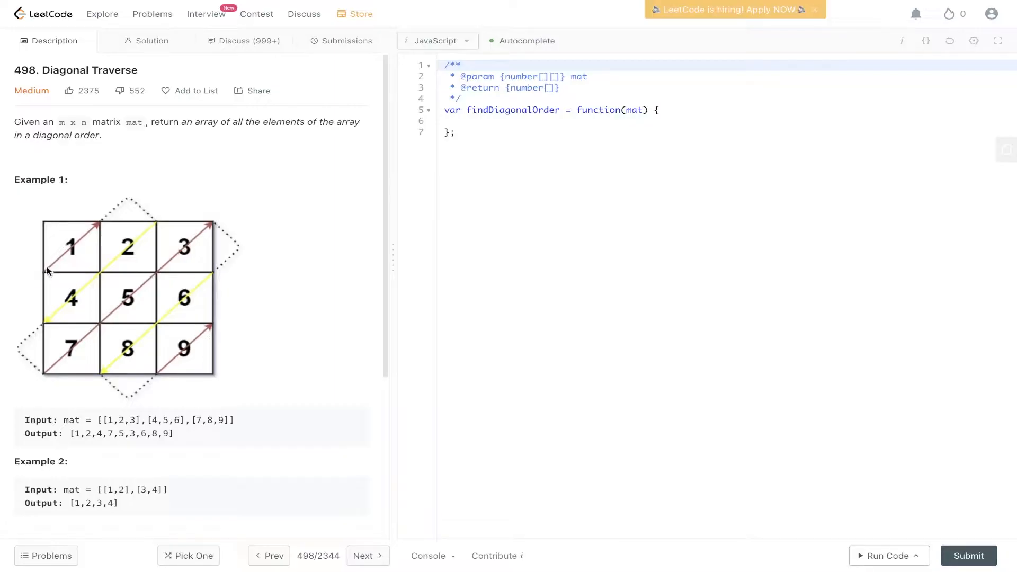
mouse_move(83, 297)
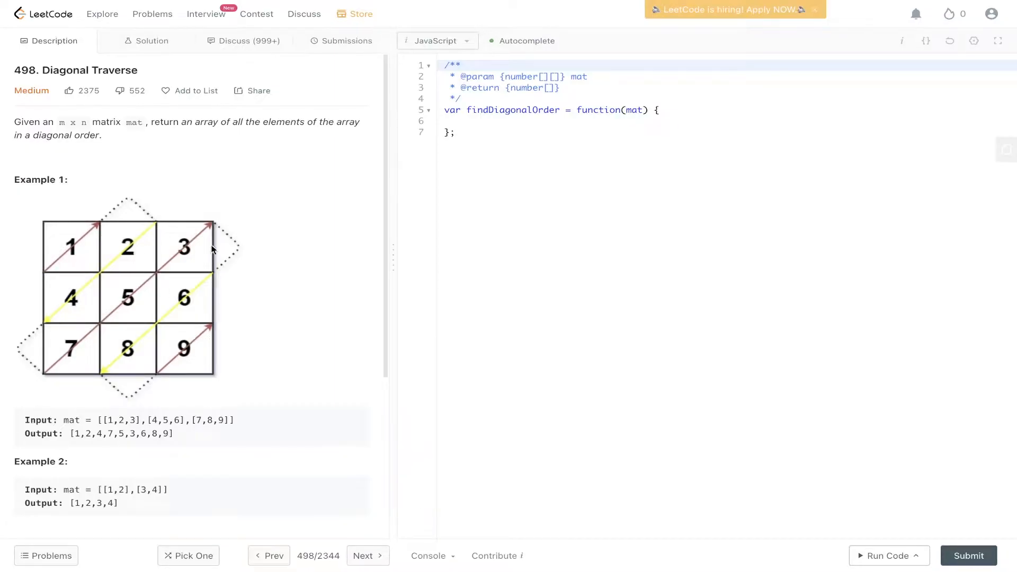
mouse_move(240, 323)
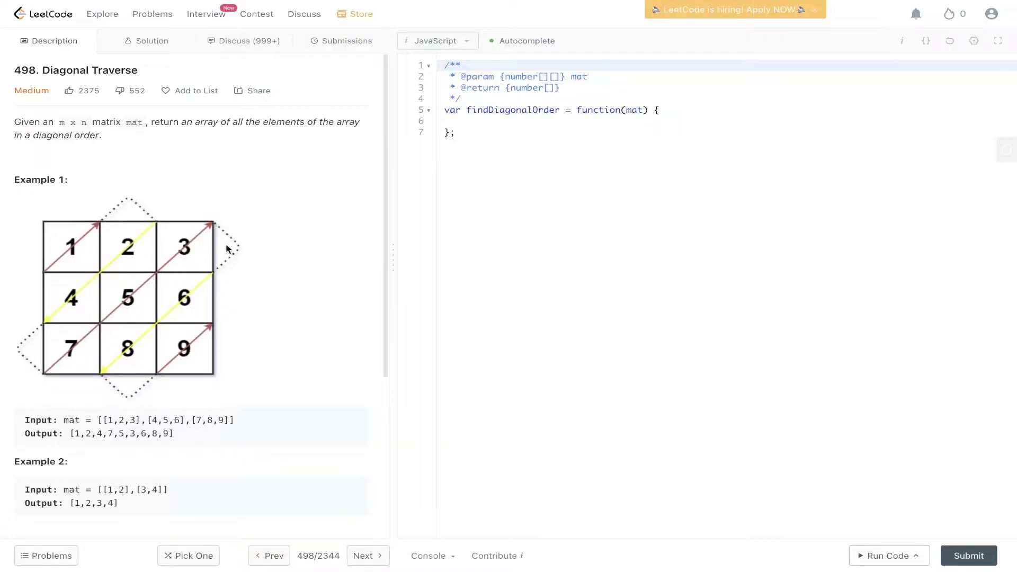
mouse_move(120, 370)
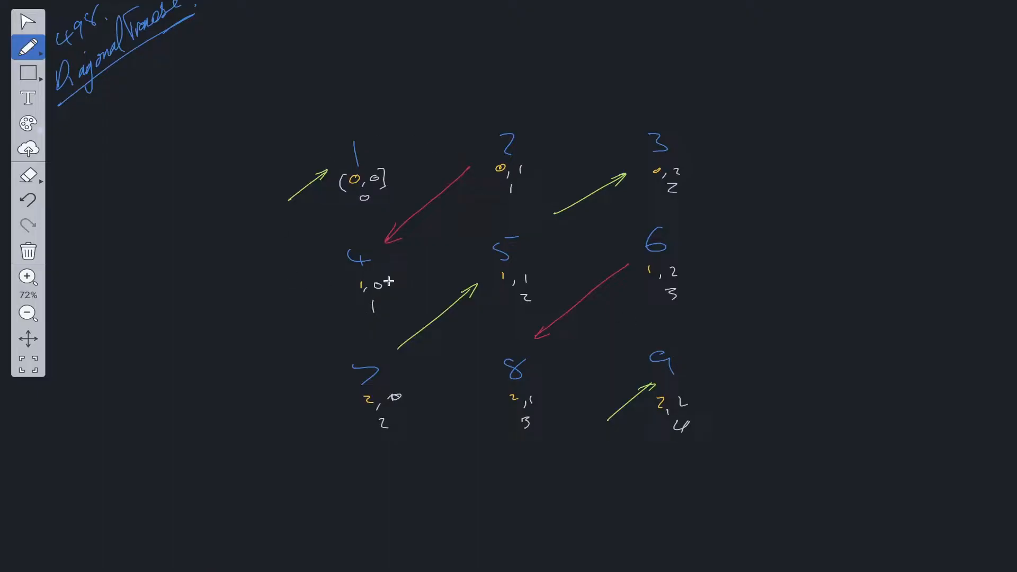
mouse_move(425, 370)
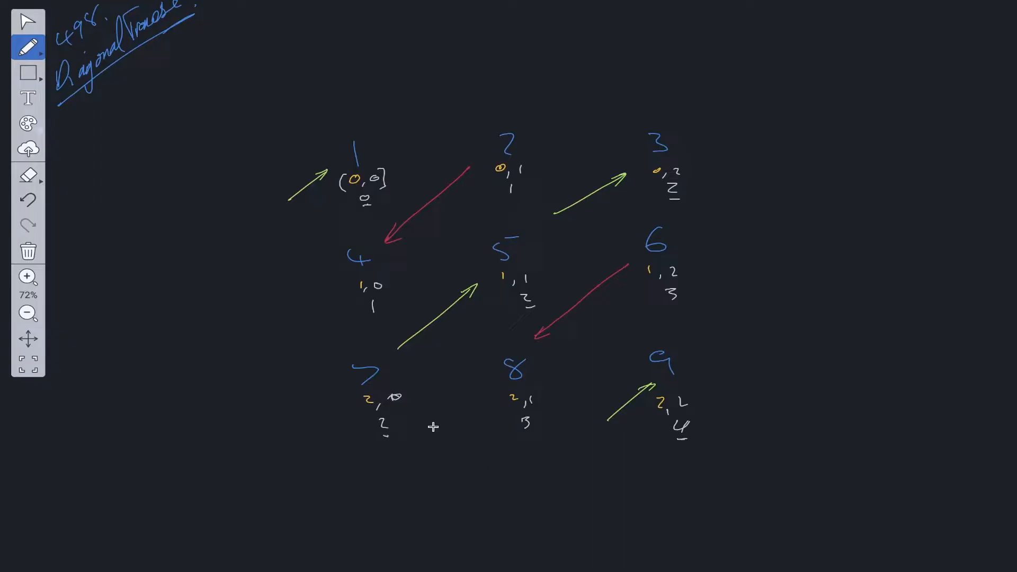
mouse_move(638, 200)
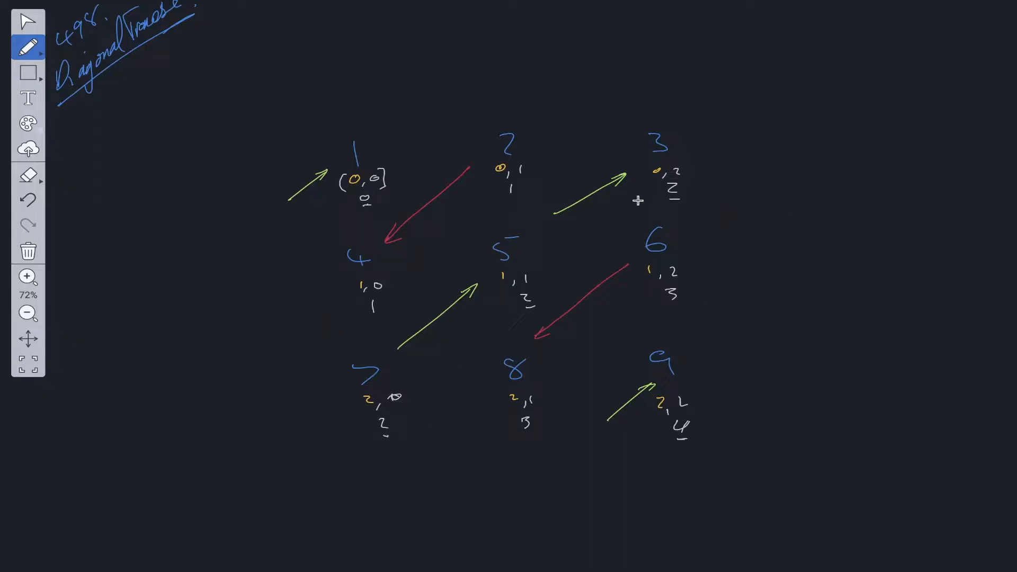
Step: Underline a cell's row+column index sum in the 3×3 whiteboard grid
left_click_drag(723, 91, 824, 90)
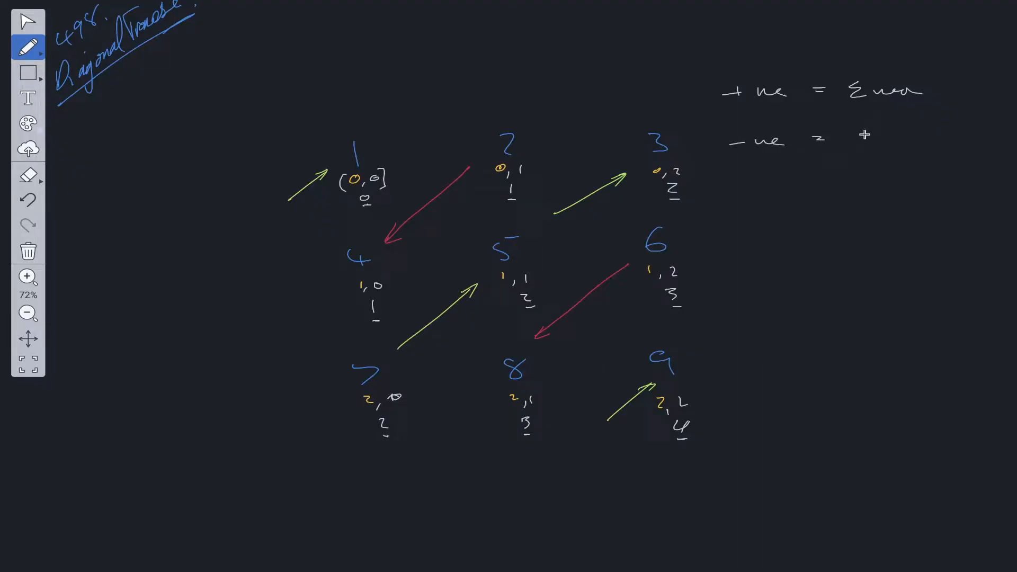
Step: Write 'odd' after '-ve =' to pair negative direction with odd sums
type("odd")
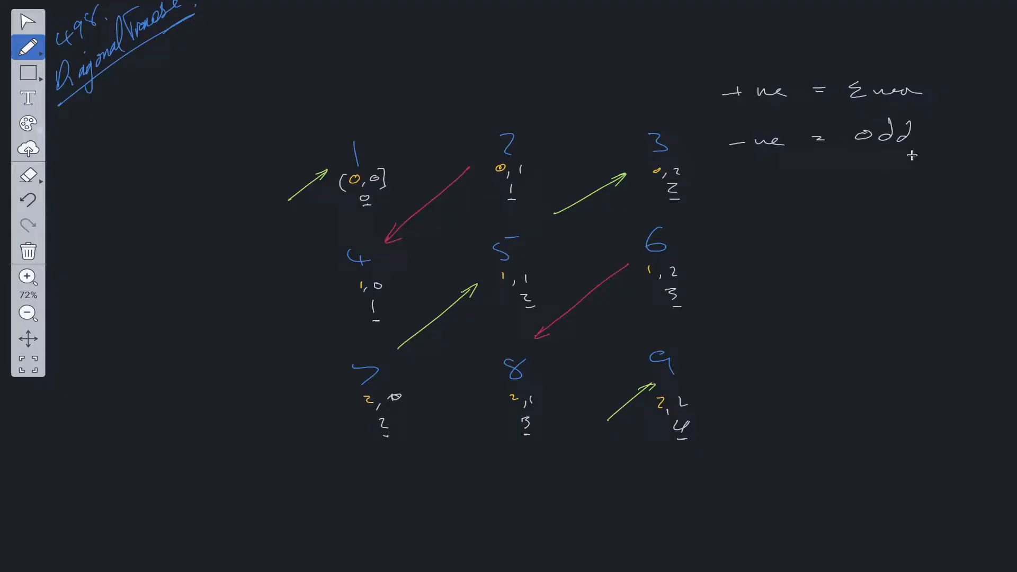
mouse_move(280, 150)
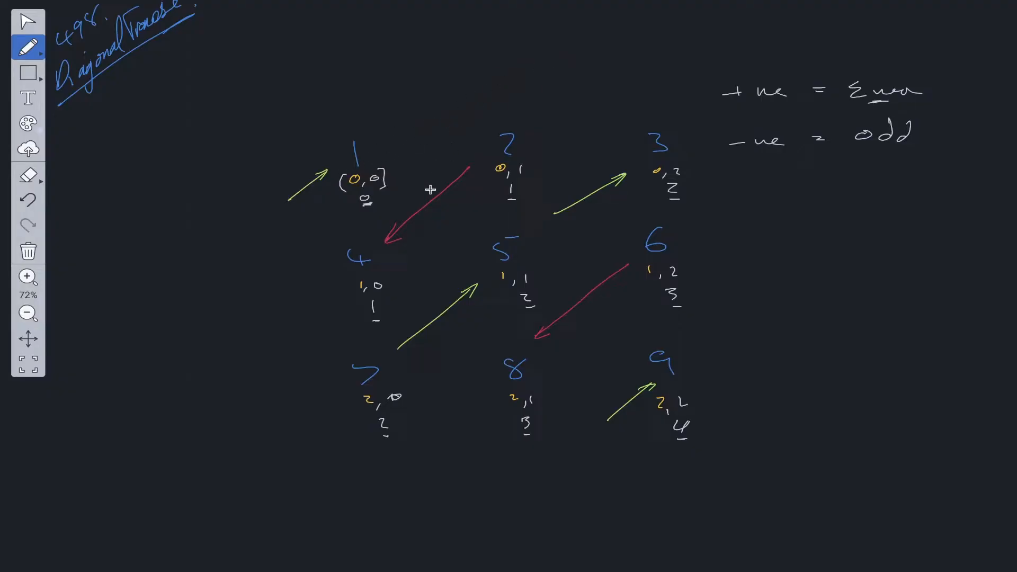
mouse_move(632, 144)
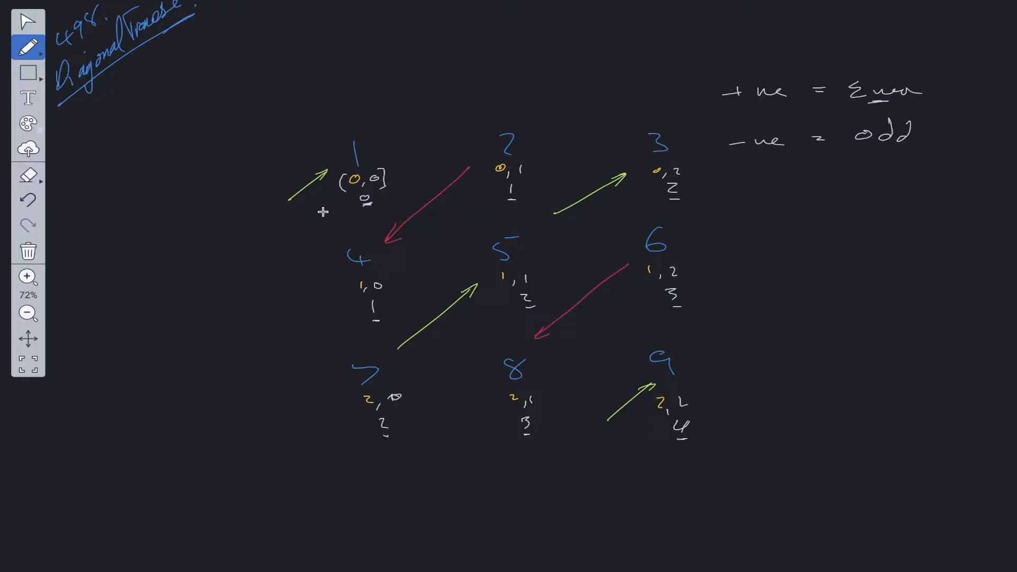
mouse_move(416, 112)
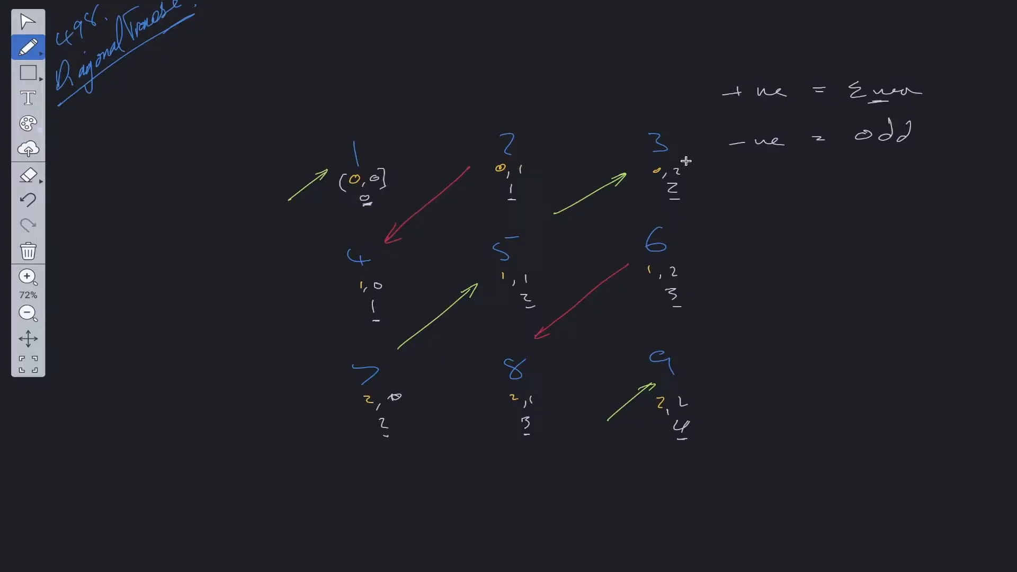
mouse_move(407, 185)
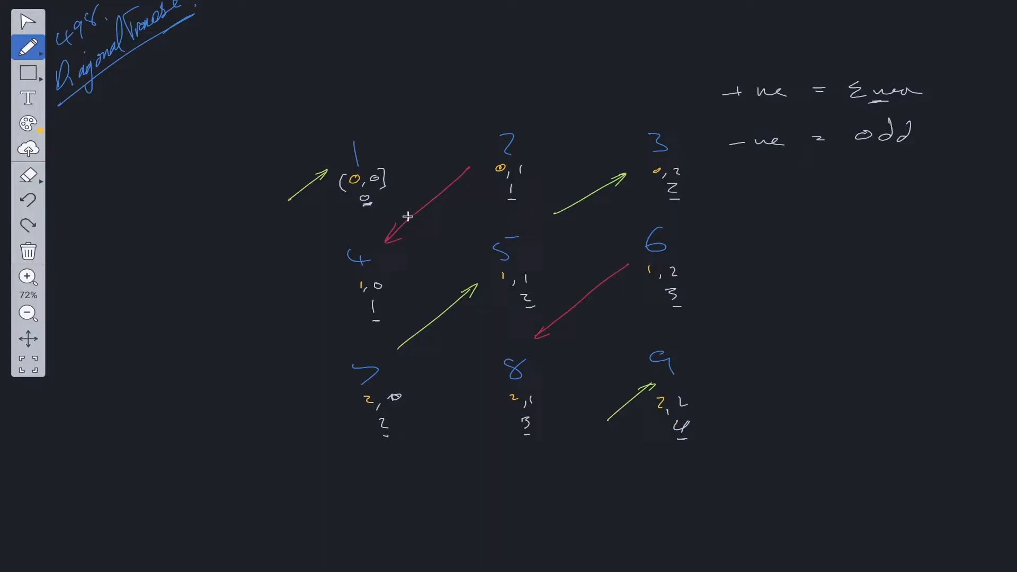
mouse_move(707, 323)
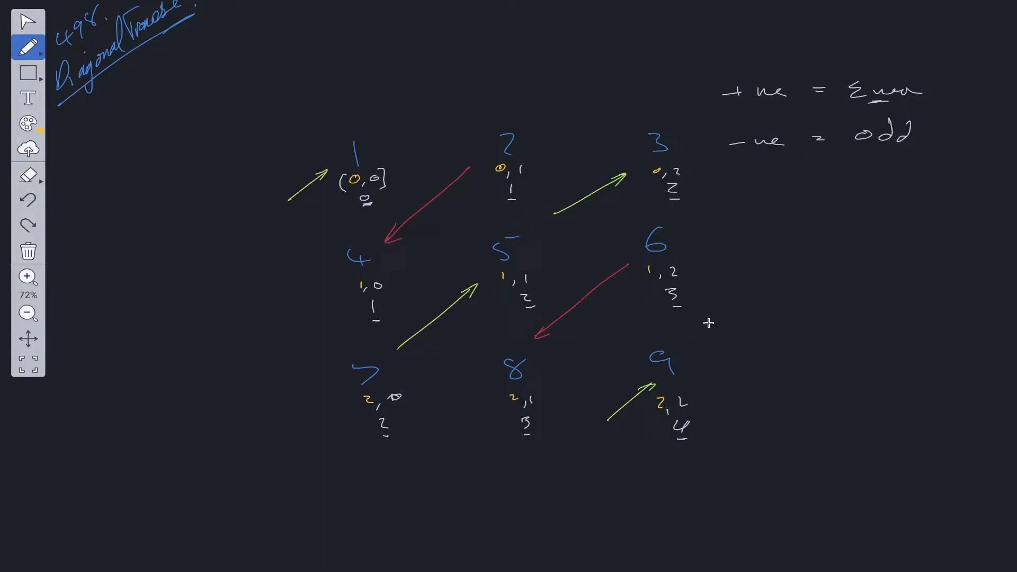
mouse_move(155, 482)
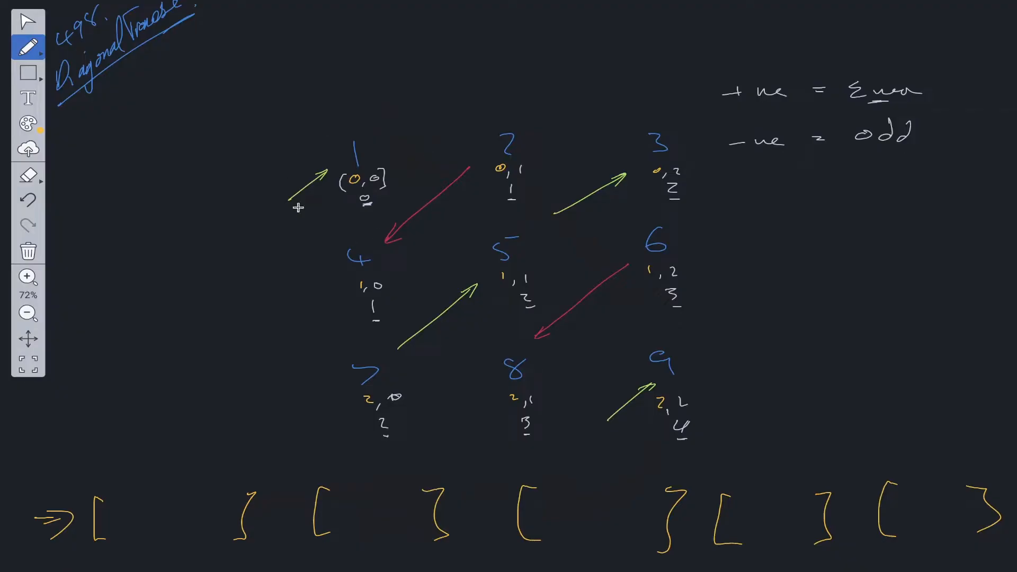
mouse_move(389, 146)
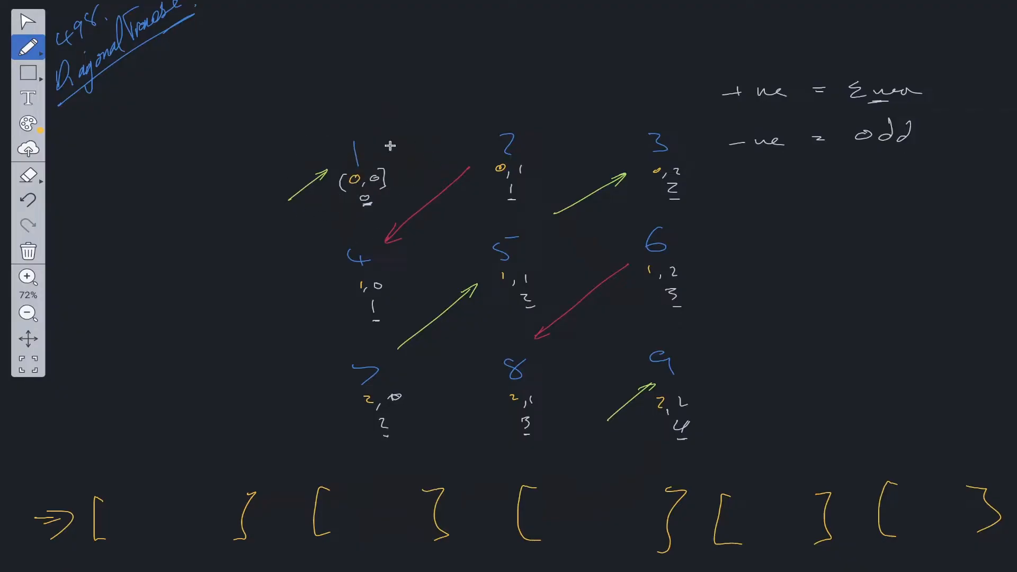
mouse_move(415, 377)
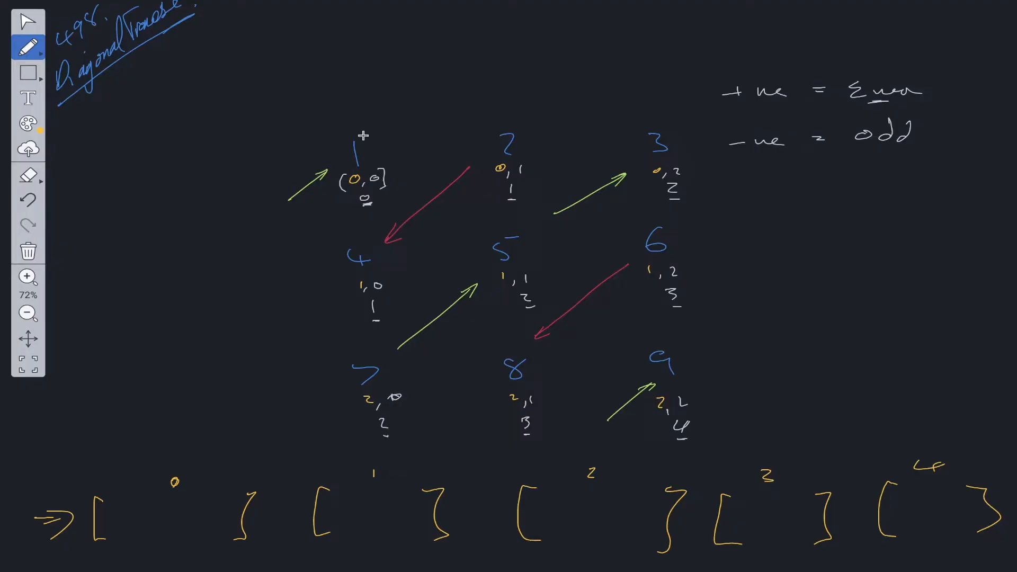
mouse_move(370, 145)
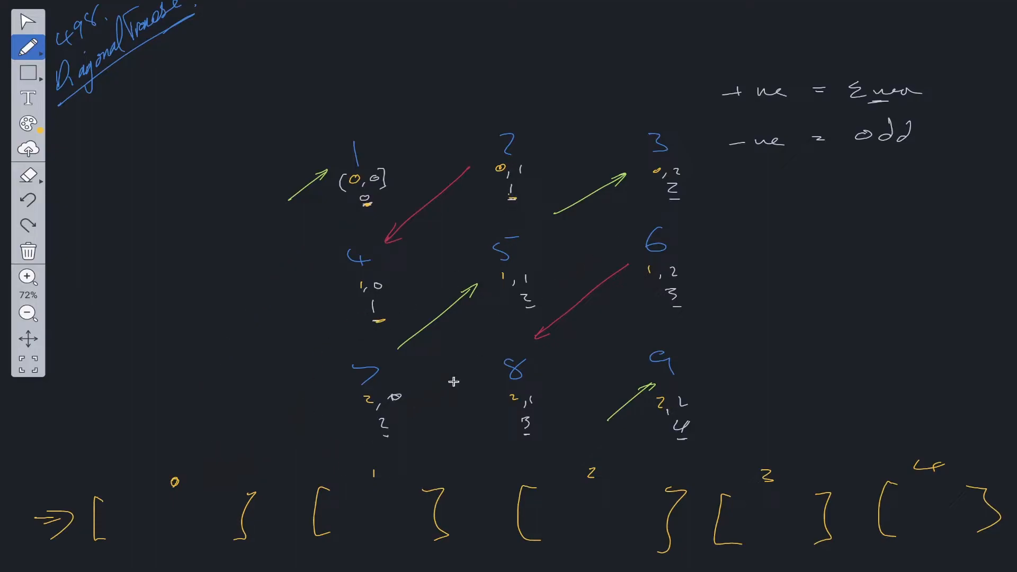
mouse_move(690, 389)
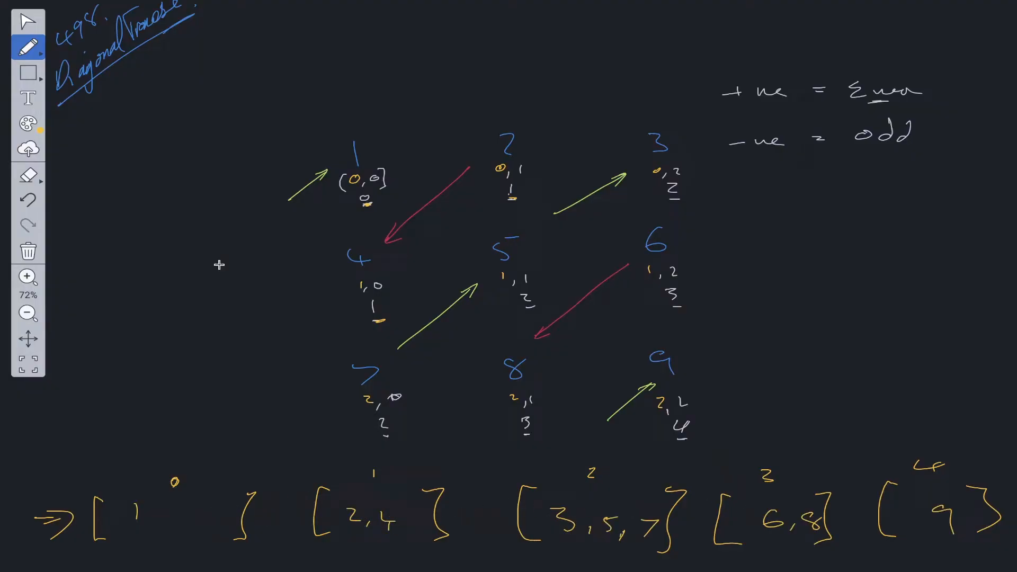
mouse_move(190, 495)
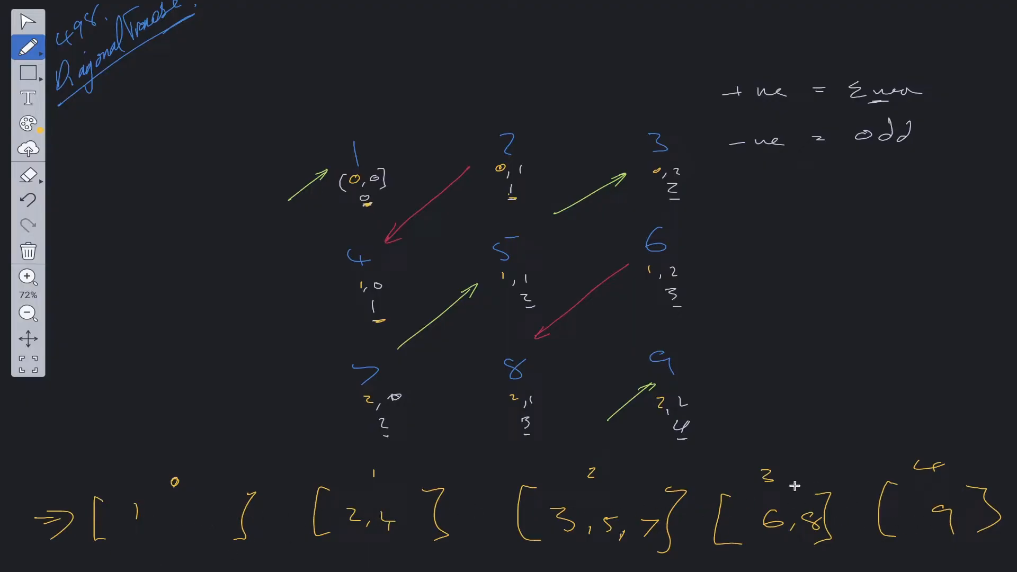
mouse_move(336, 166)
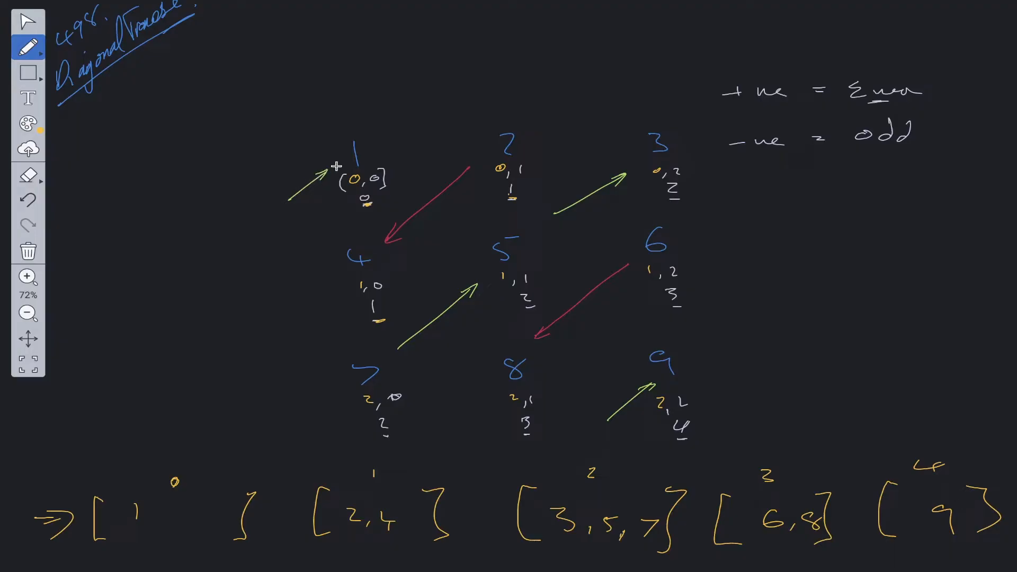
mouse_move(398, 253)
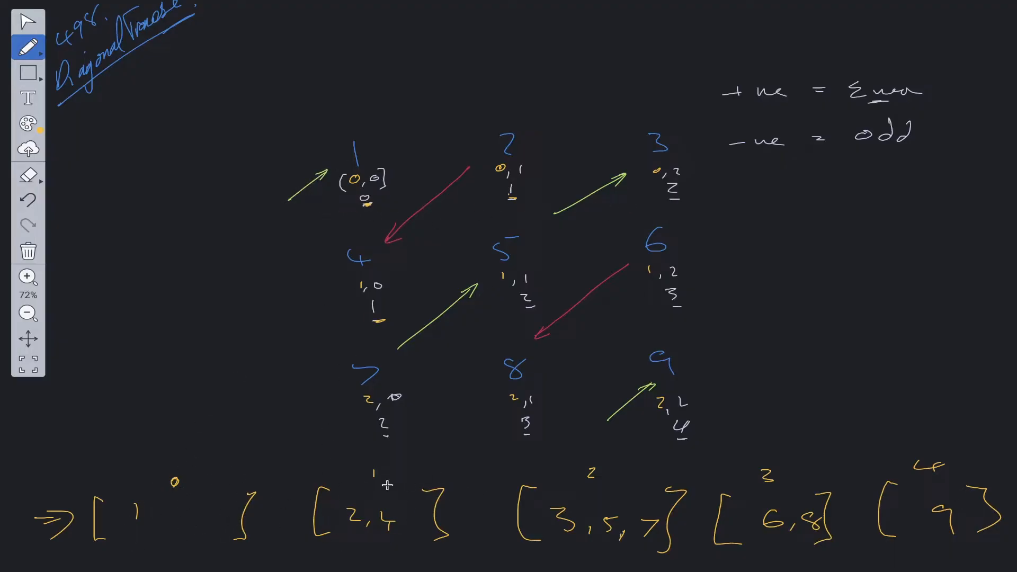
mouse_move(707, 498)
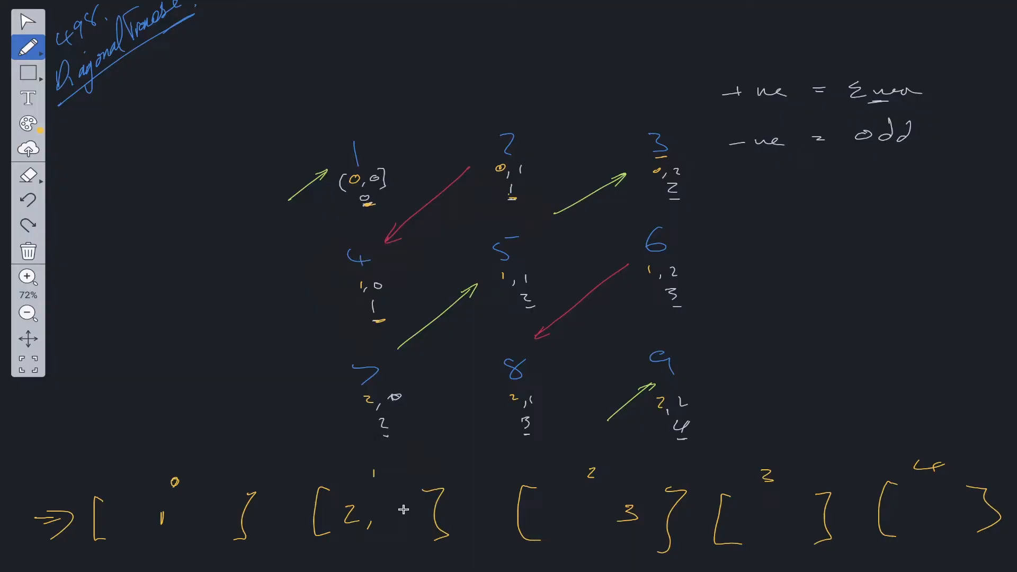
Step: Fill in 4 in the bottom groups and add a .flat() note pointing at them
type("4")
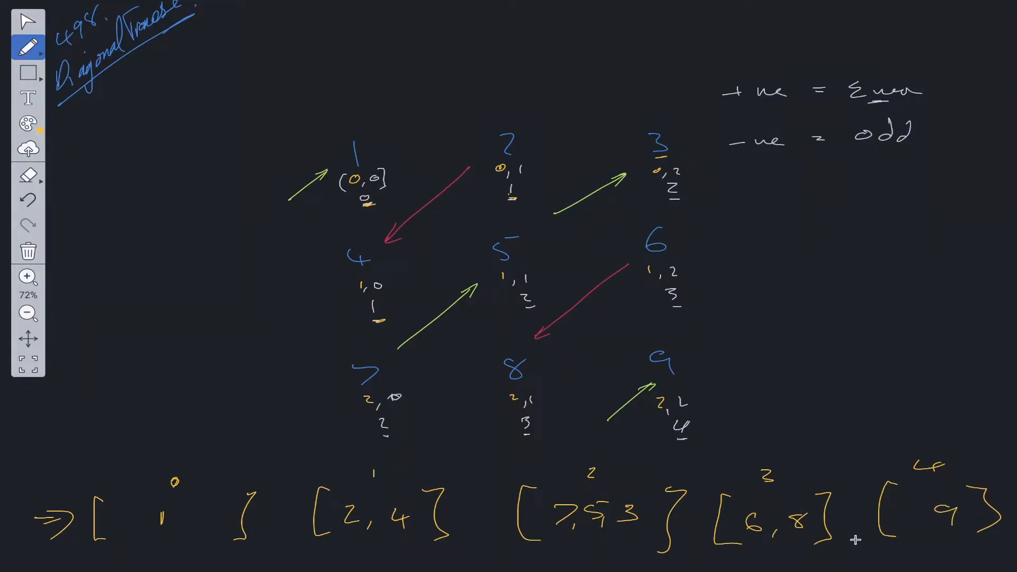
mouse_move(394, 532)
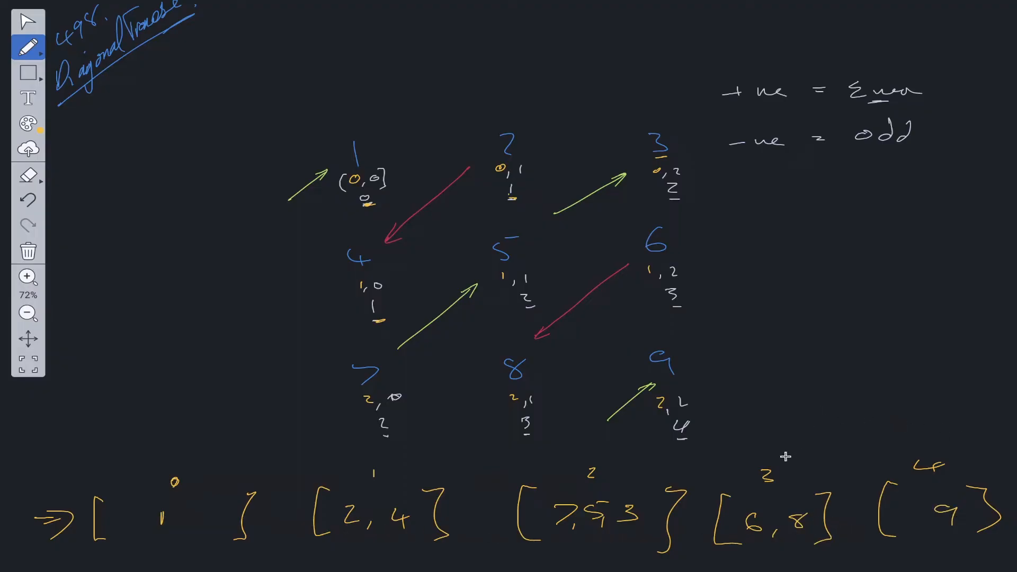
left_click_drag(814, 432, 785, 460)
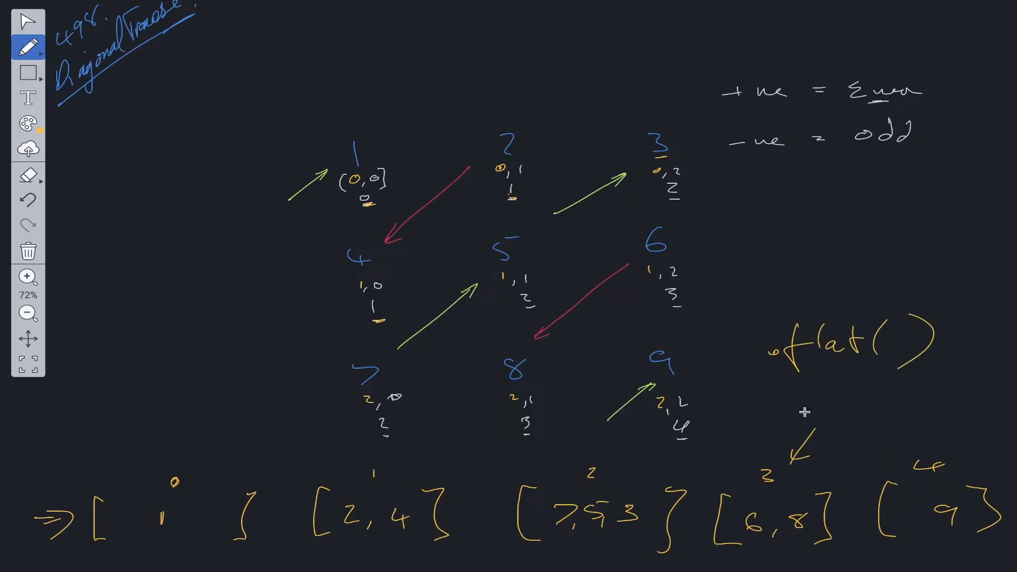
mouse_move(459, 534)
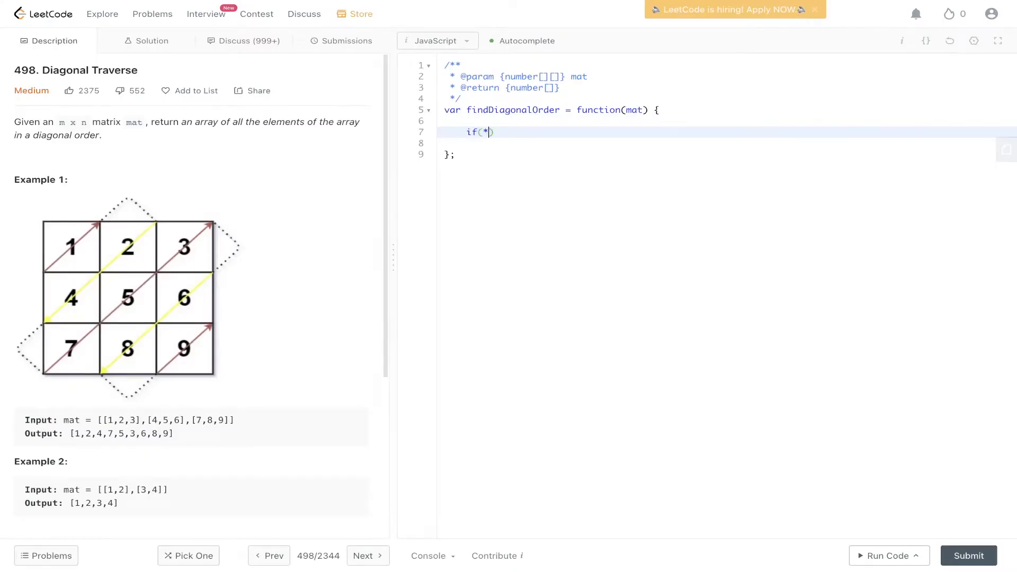
Step: Add a guard returning mat.flat() when mat.length === 1
type("mat/l")
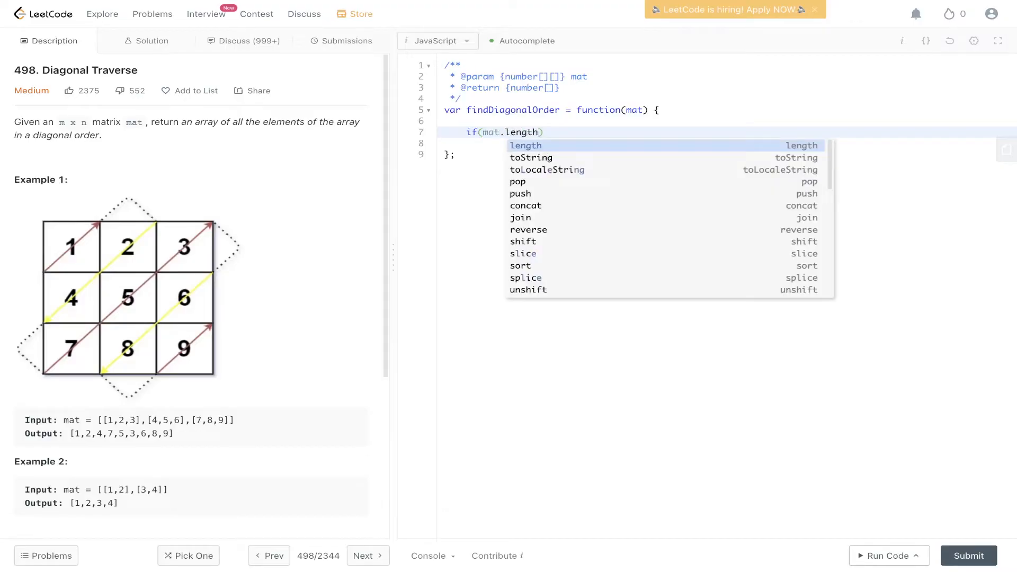
type("=== 1)")
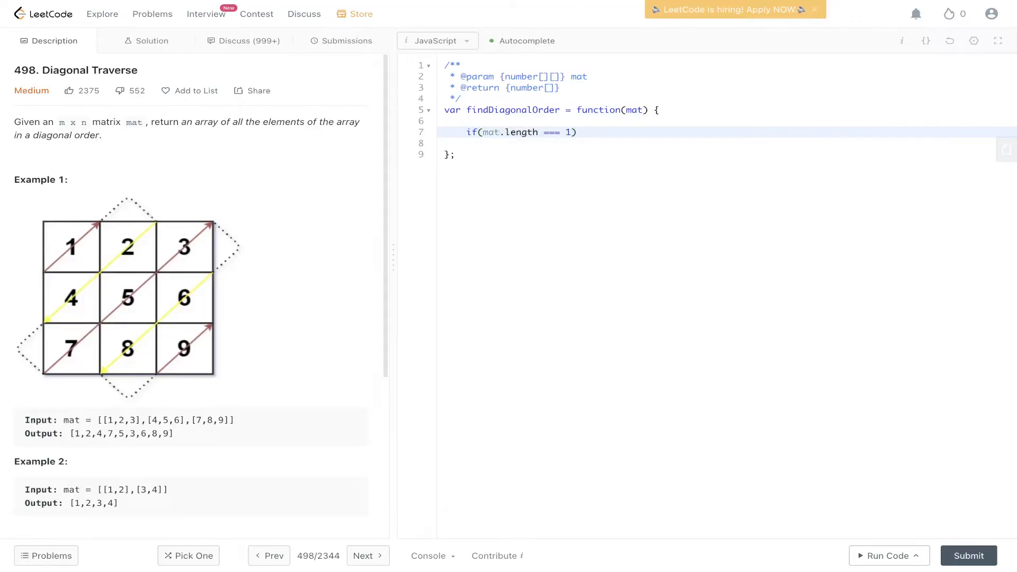
left_click(581, 132)
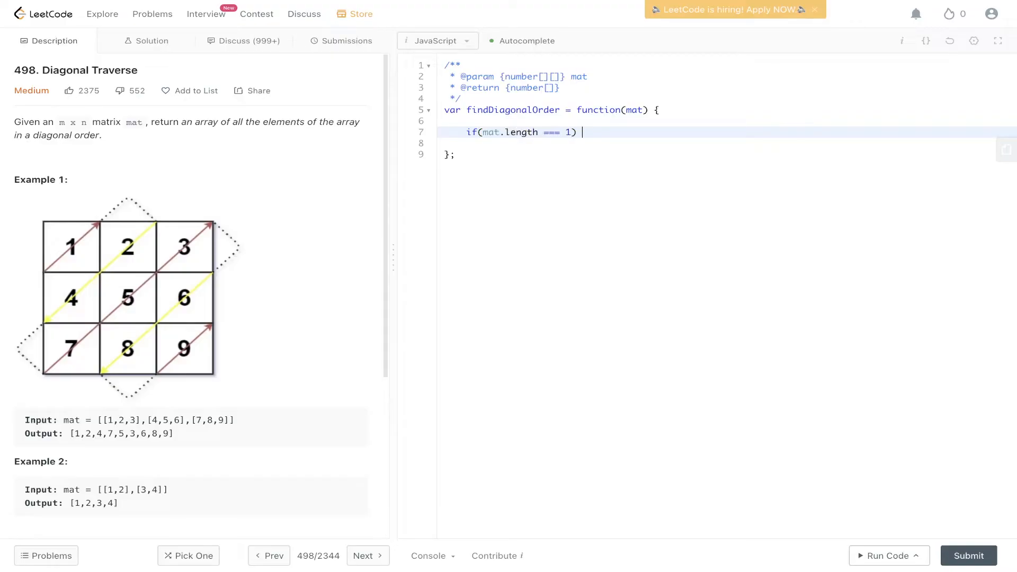
type("retu")
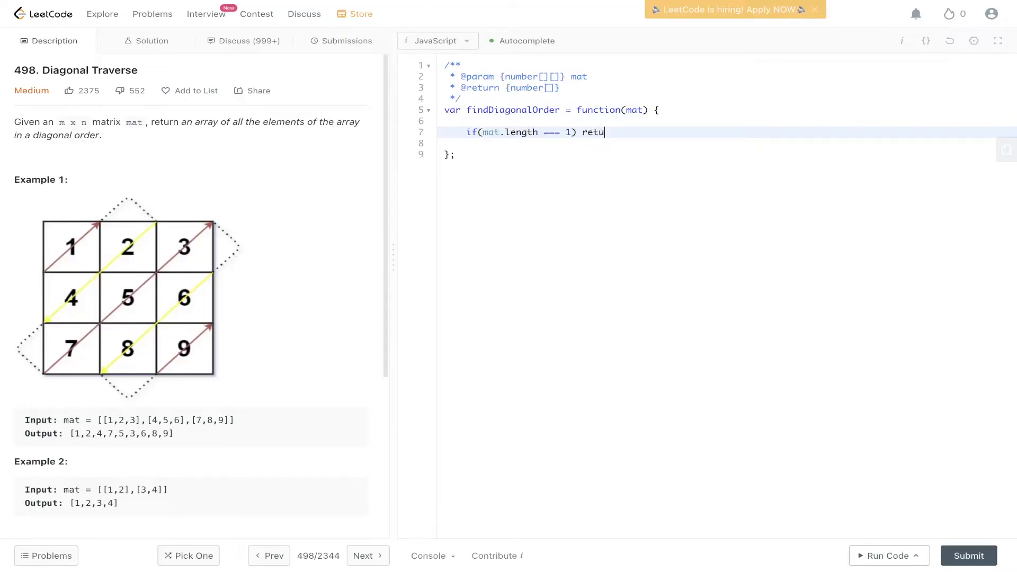
type("rn mat.fl")
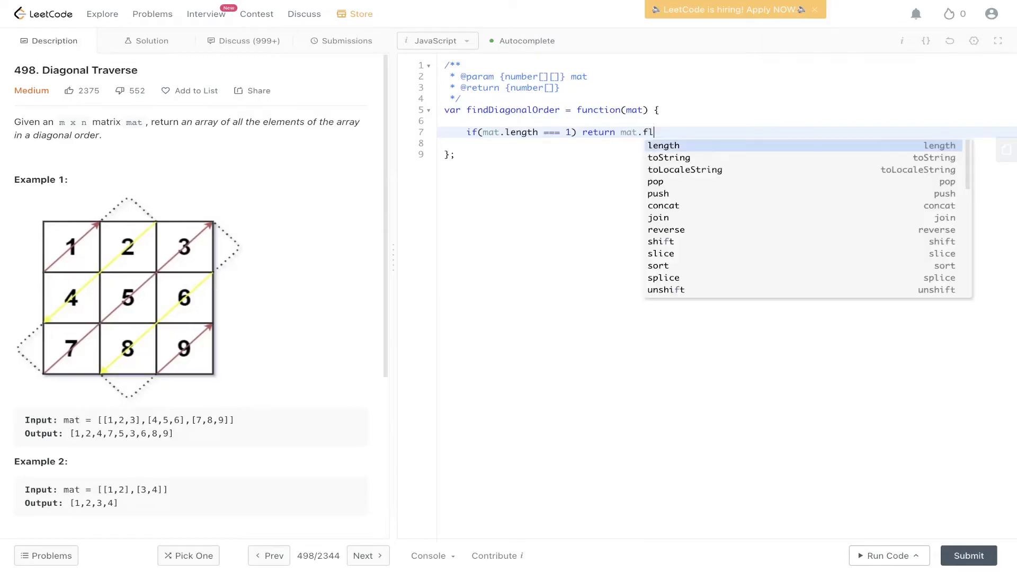
type("at();")
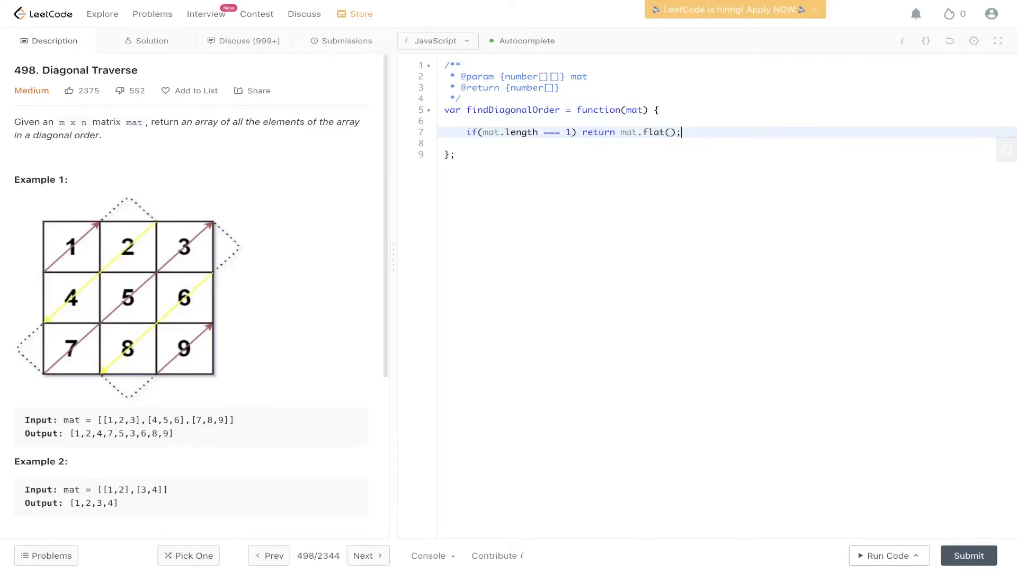
Step: Declare row = mat.length and col = mat[0].length
type("let row")
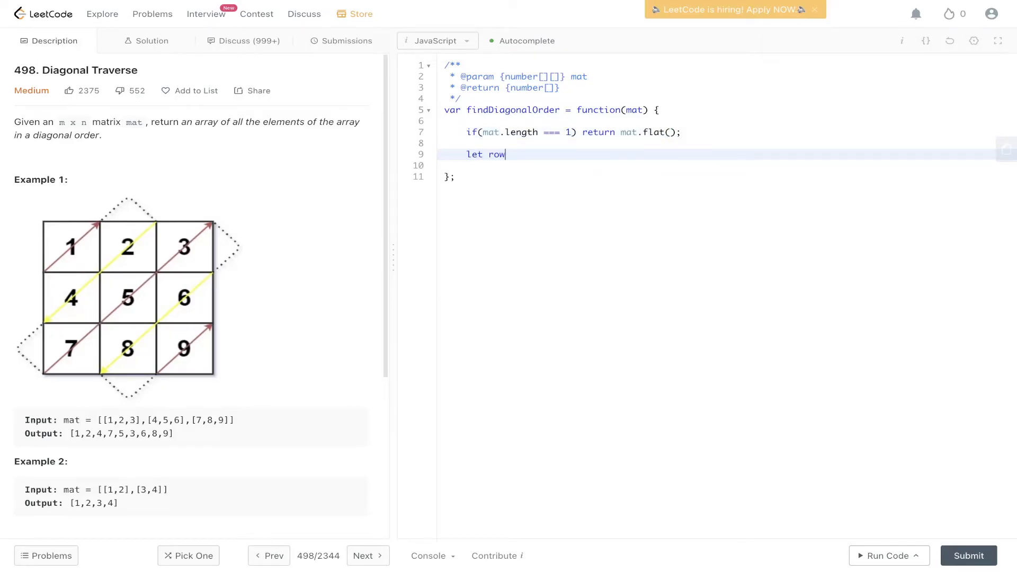
type("= mat.length;")
left_click(727, 165)
type("let col = mat")
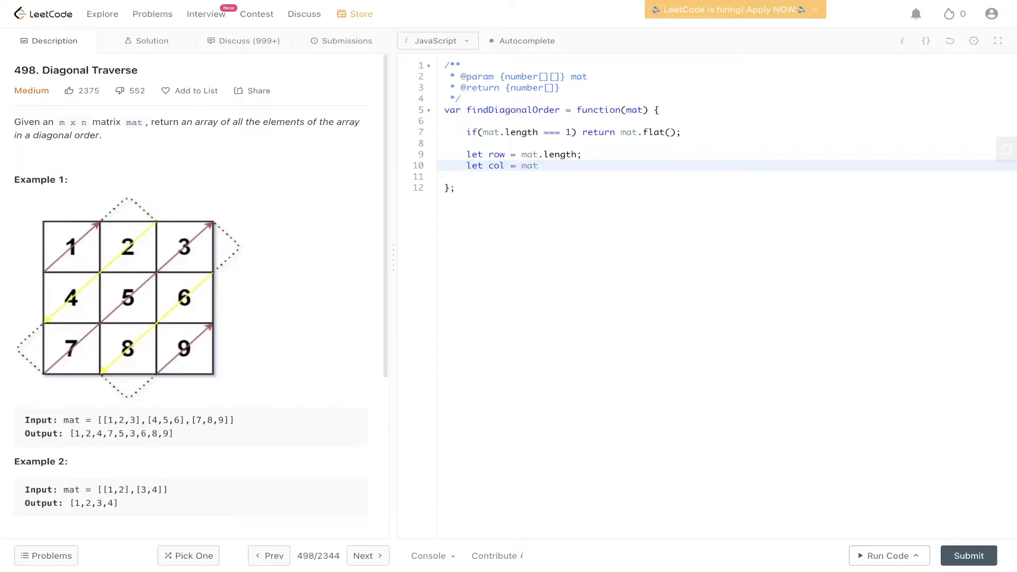
type("[0]")
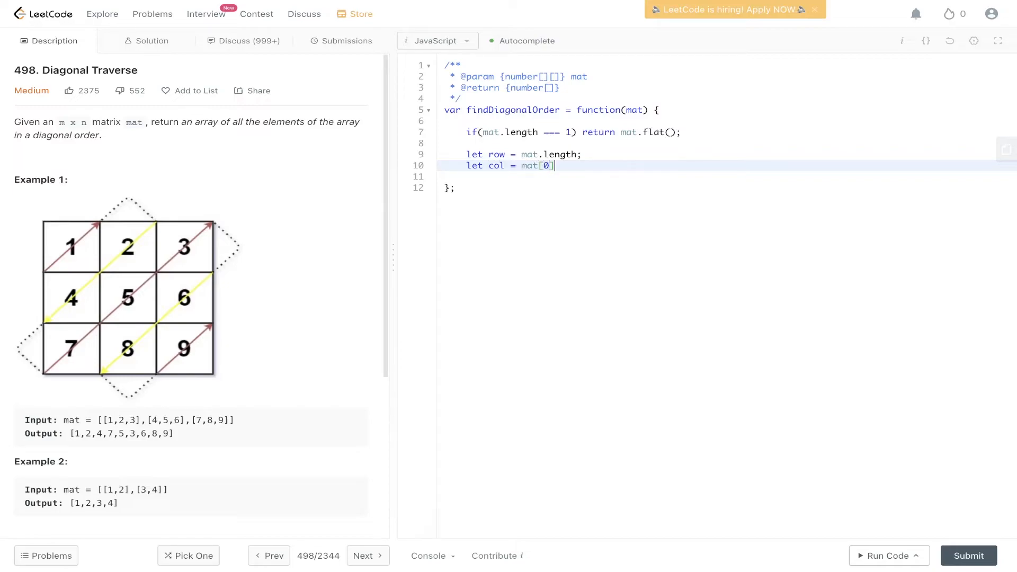
type(".length;")
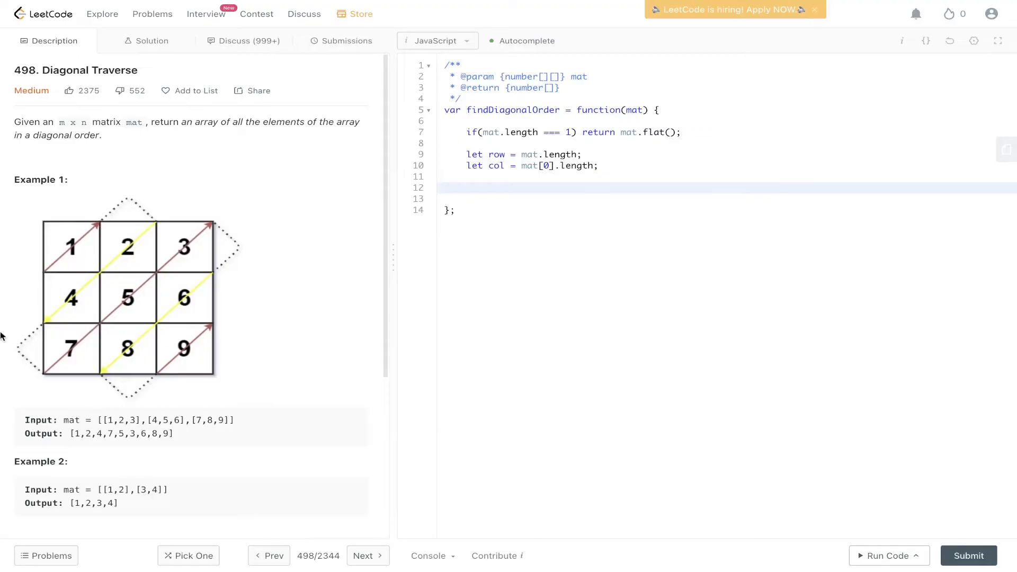
Step: Create res as Array.from row+col-1 buckets filled with []
type("let r")
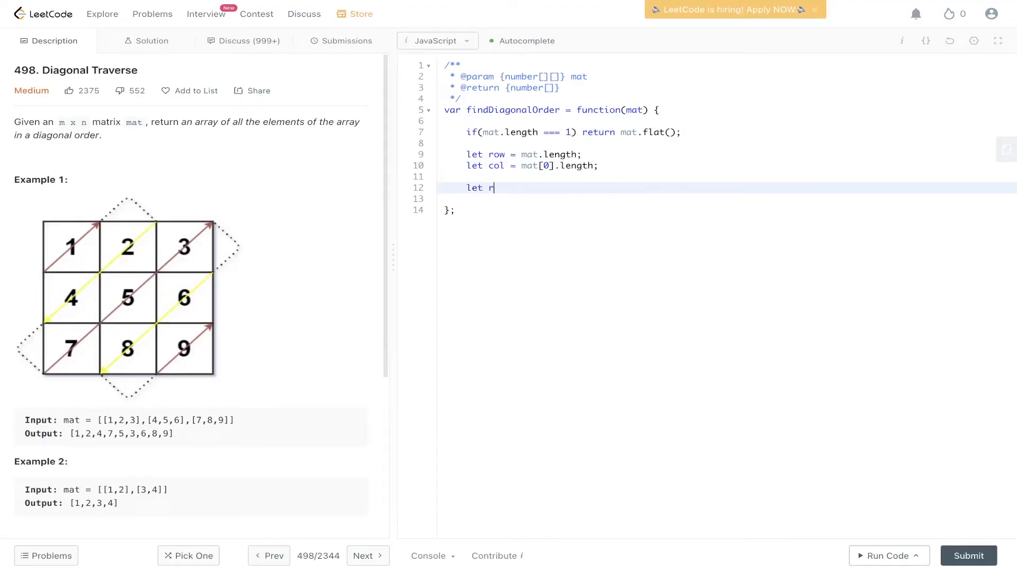
type("es = Array.rom(Array(ro")
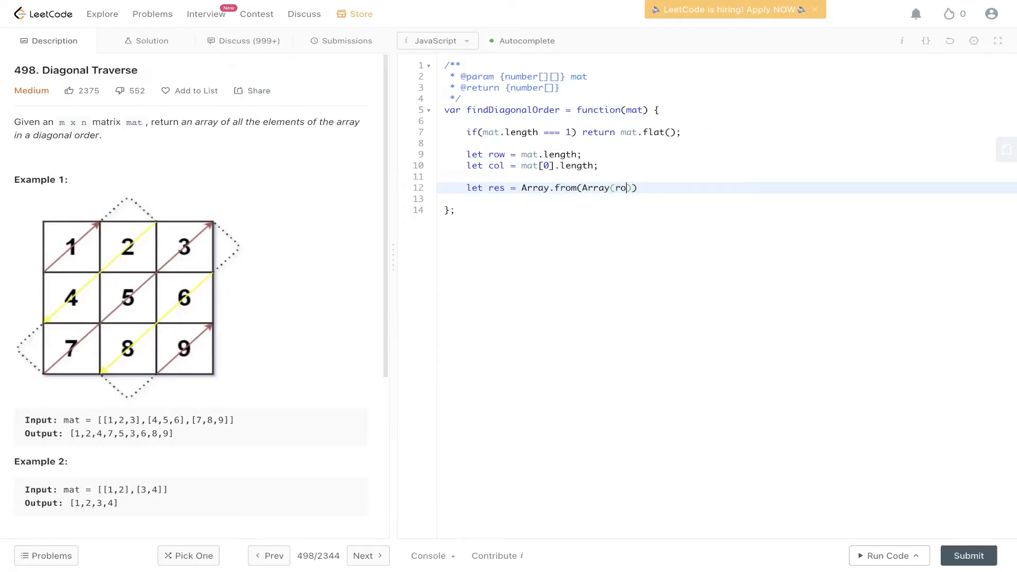
type("w+col-1), (")
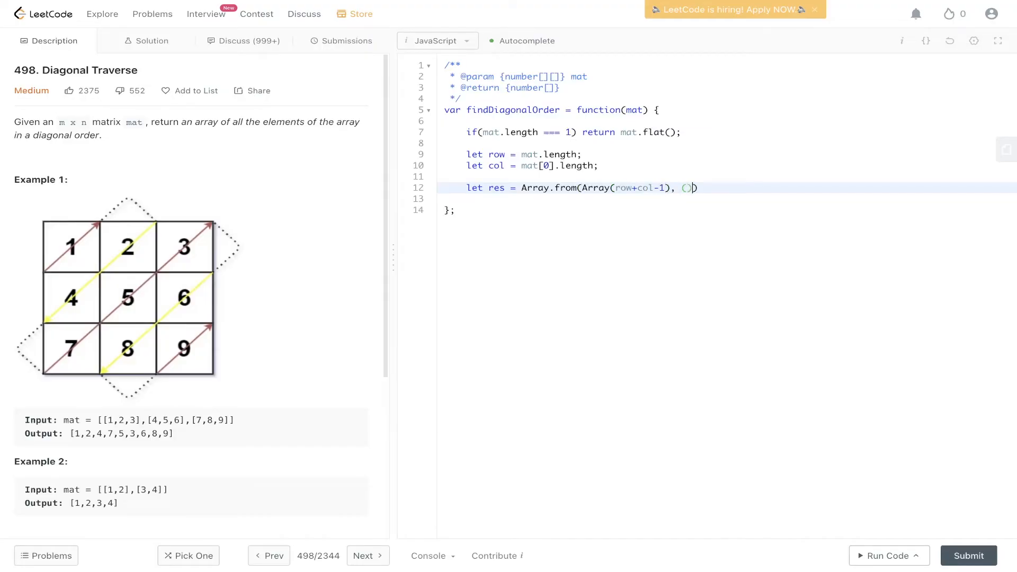
type("=> new A")
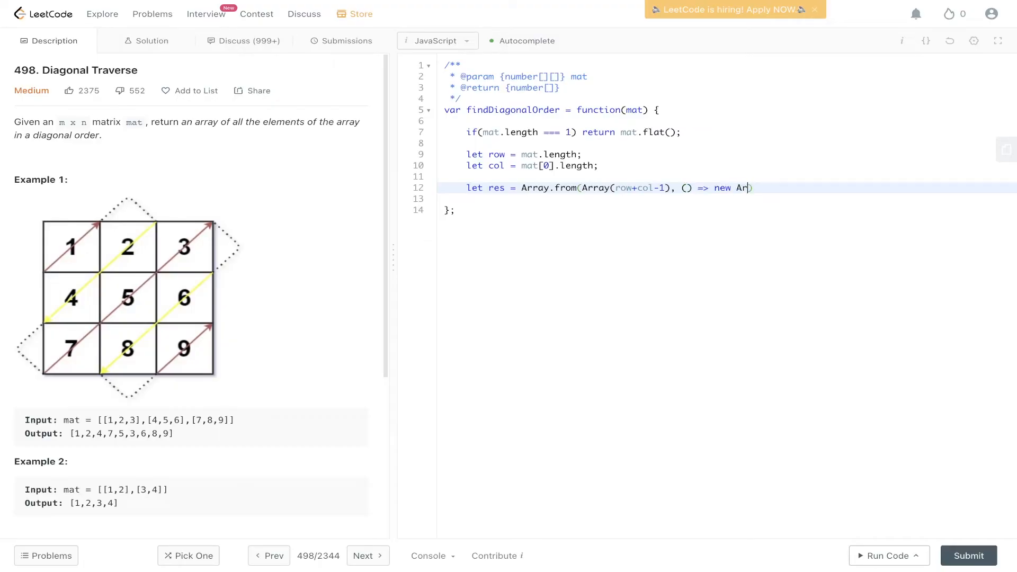
type("ray()")
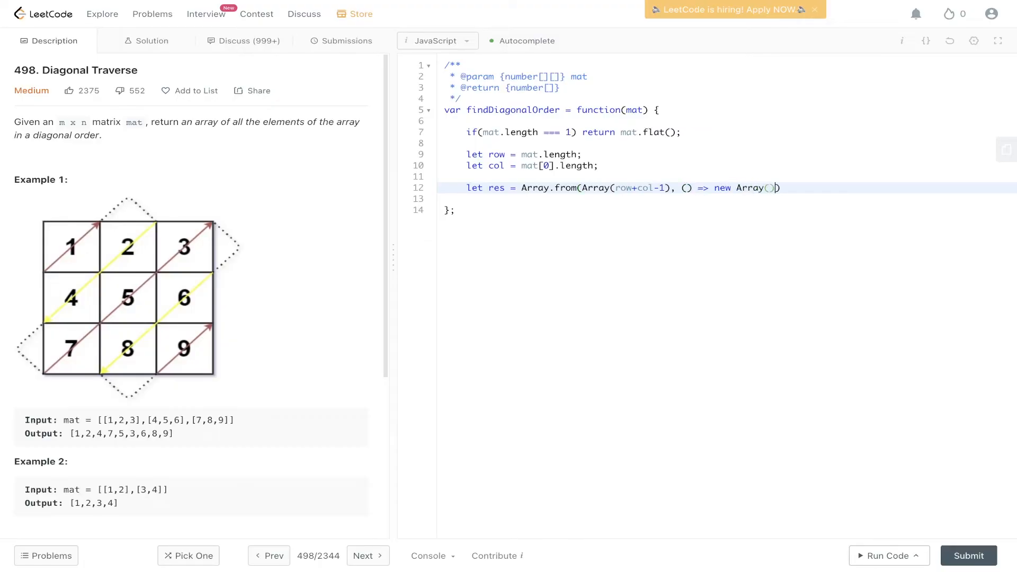
type(".fill()")
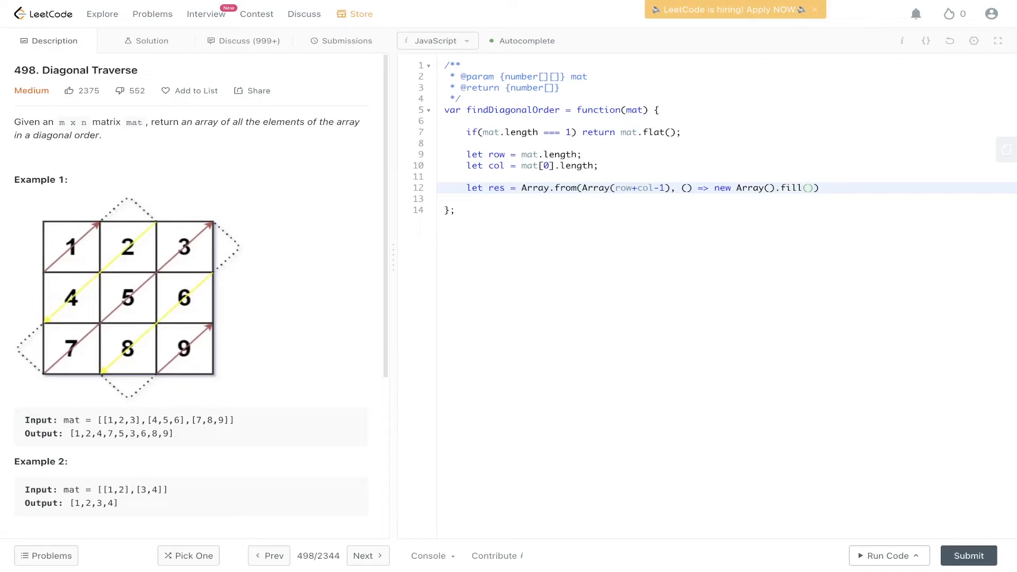
type("[]);")
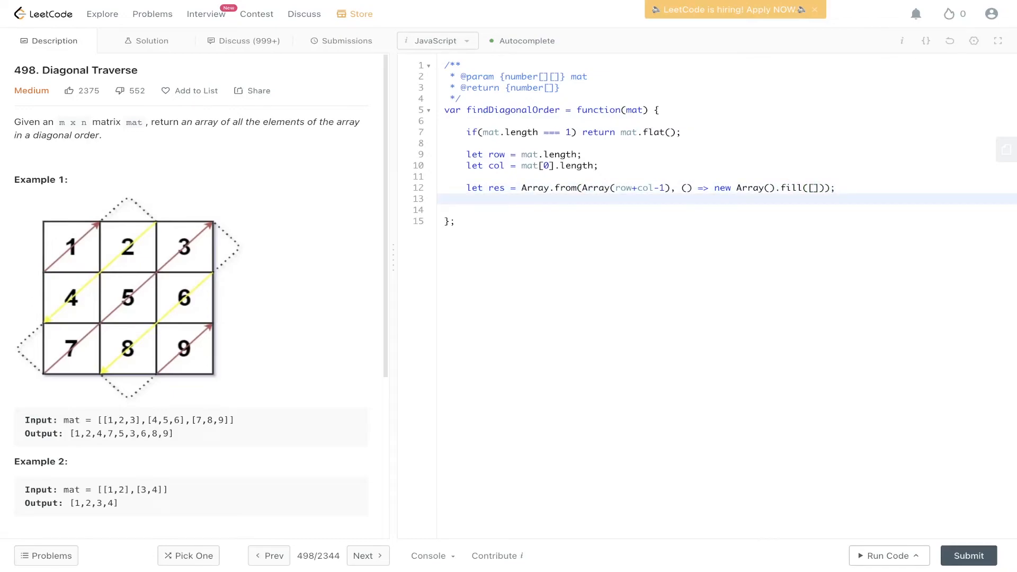
type("fo")
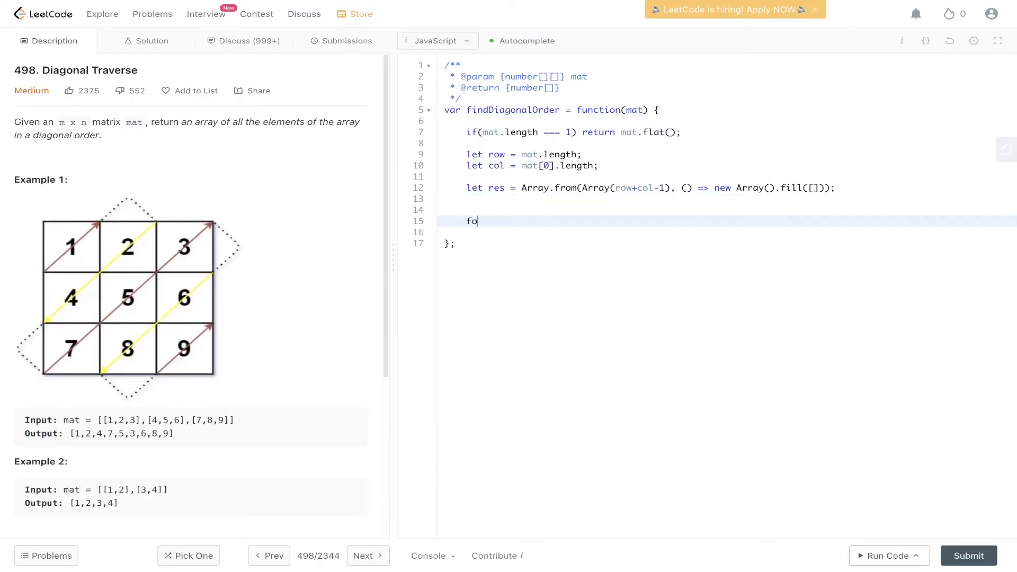
Step: Write nested loops over i < row and j < col
type("r(let i = 0; )")
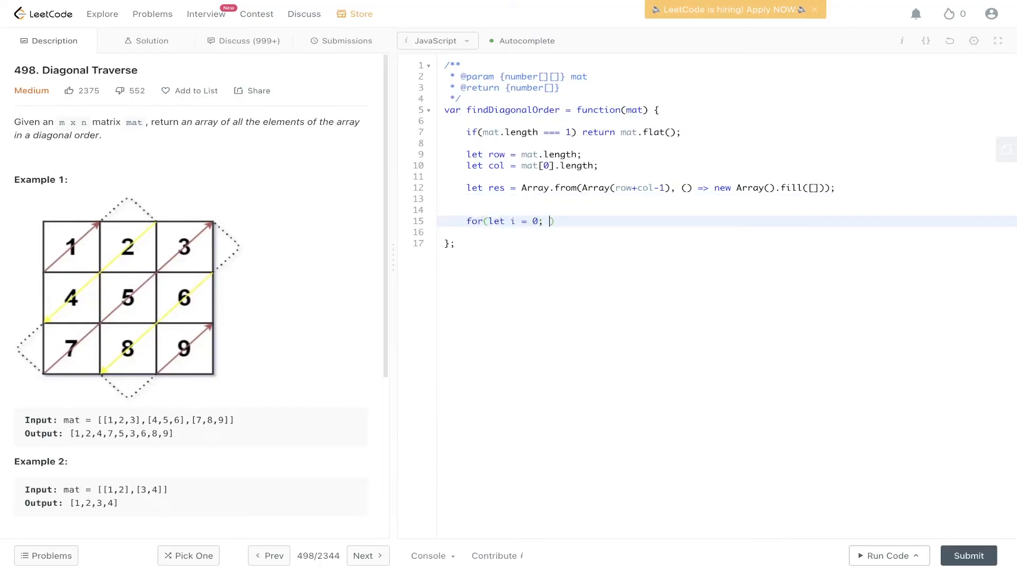
type("i<row; i")
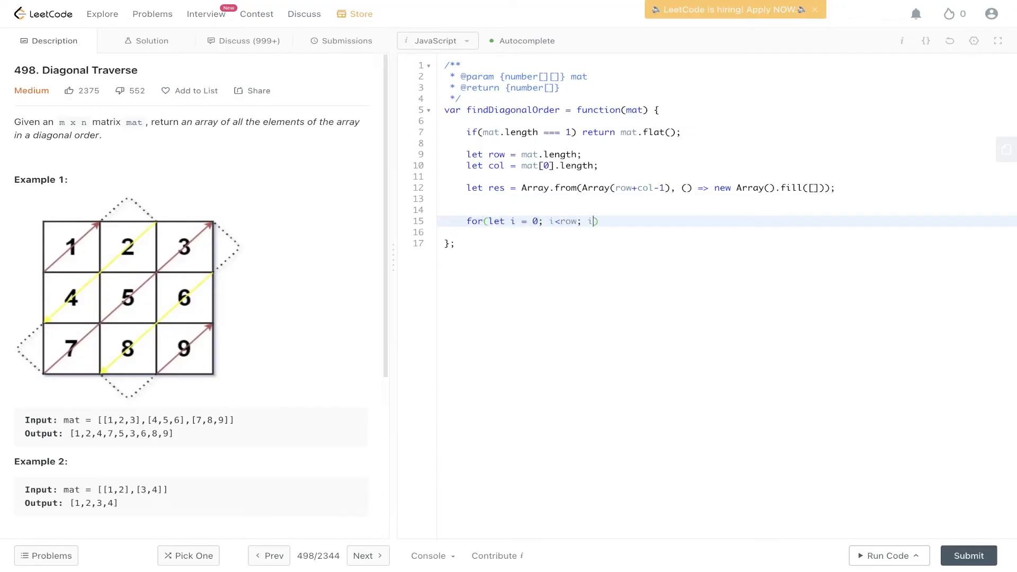
type("+){")
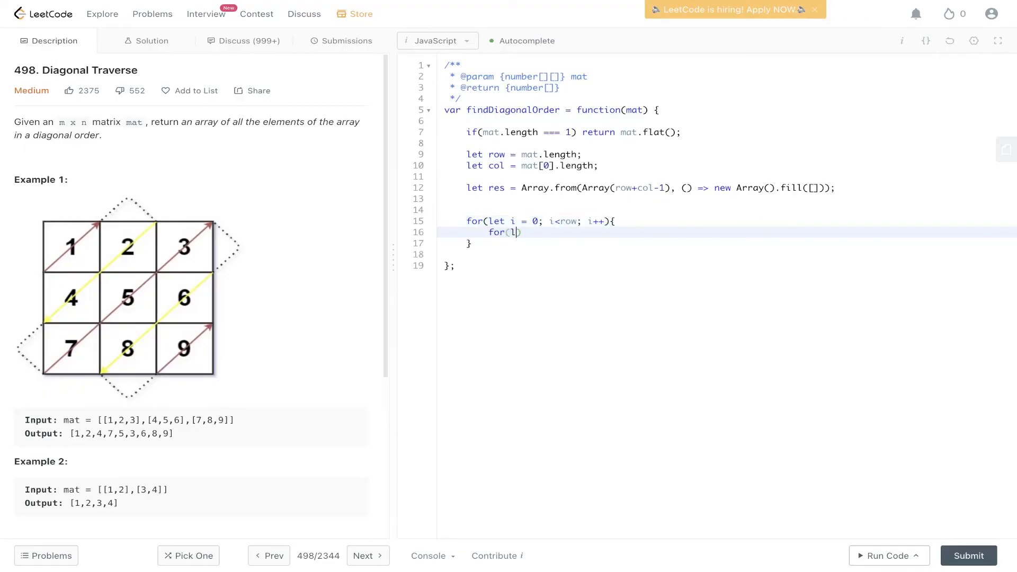
type("let")
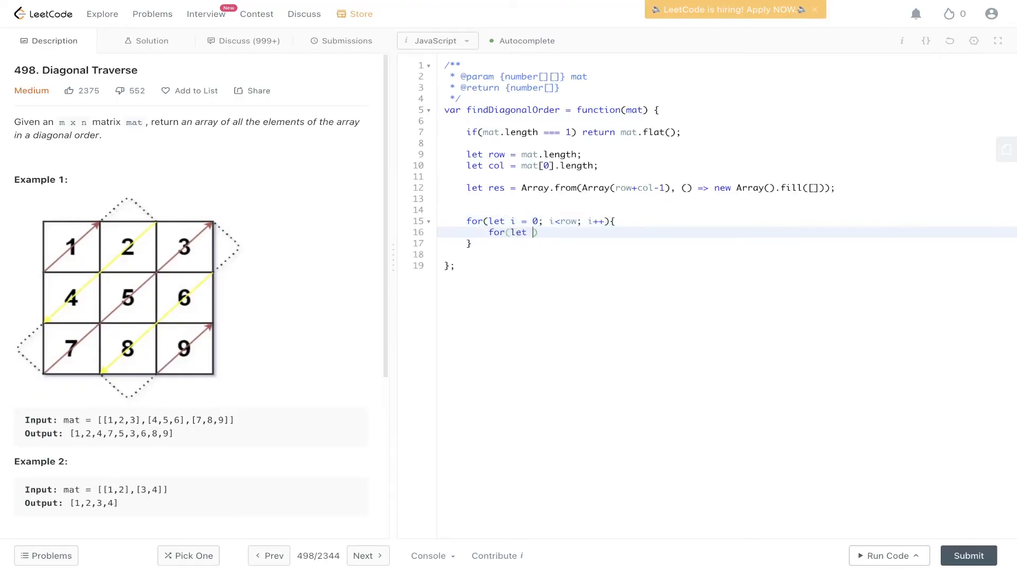
type("j = 0; j<col; j++")
type("if(")
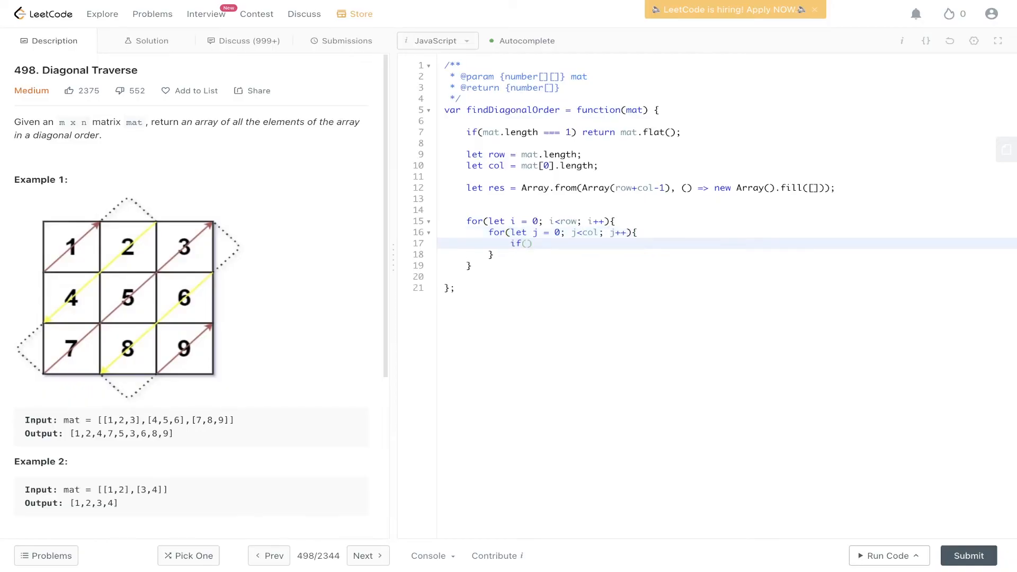
Step: When (i+j) % 2 === 0, unshift mat[i][j] into res[i+j]
type("(i+j) %)")
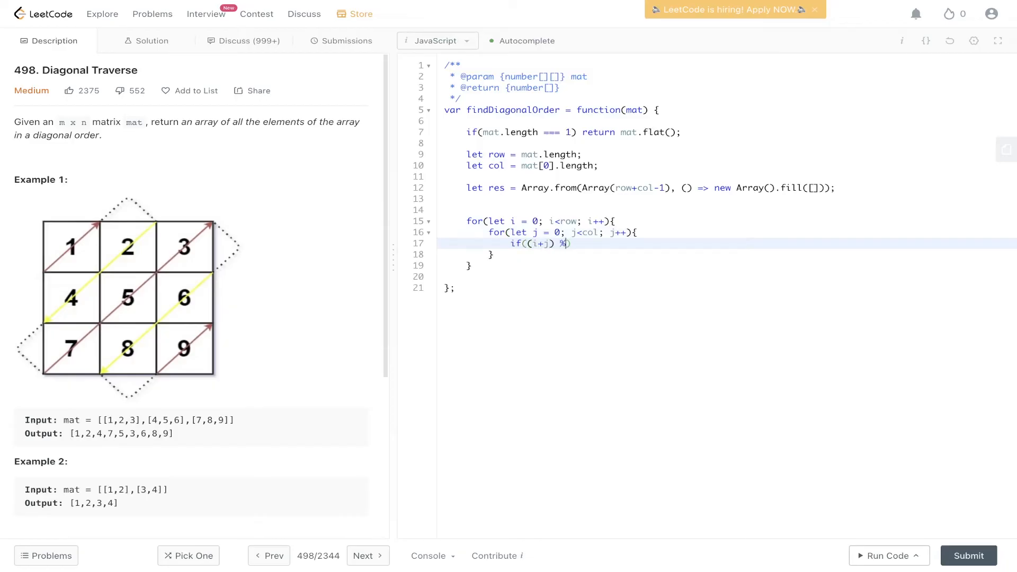
type("2 ===")
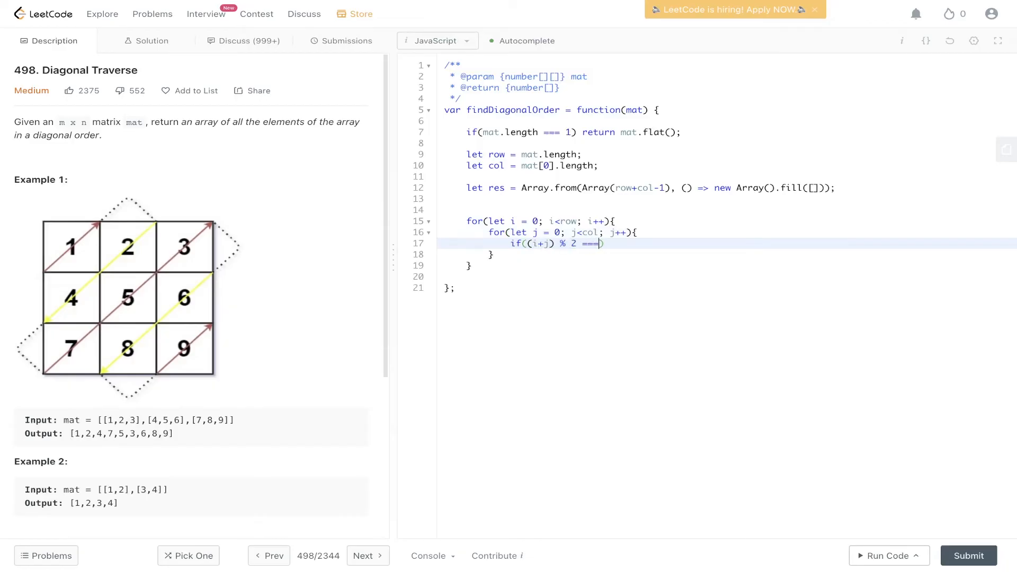
type("0)")
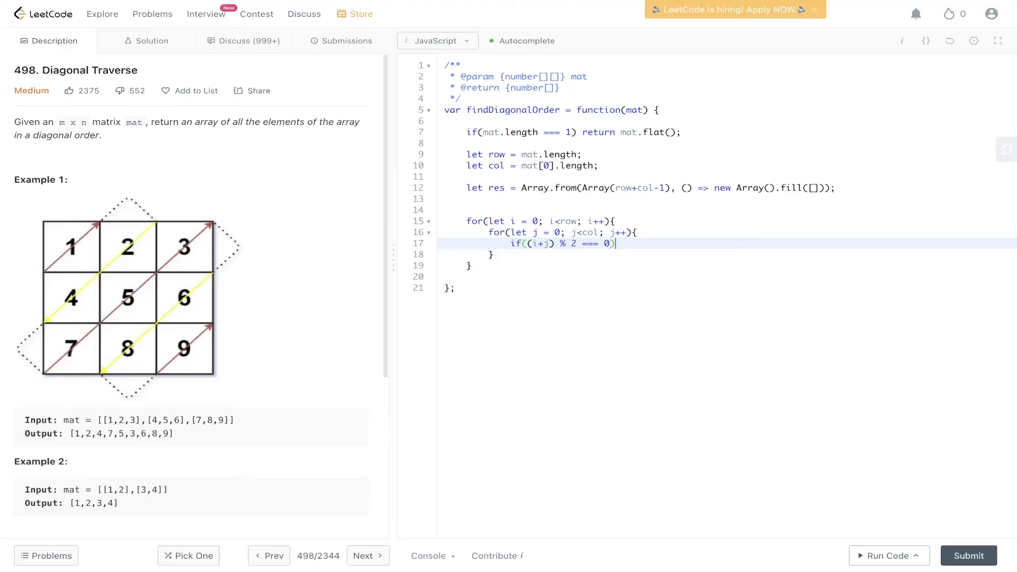
type("{")
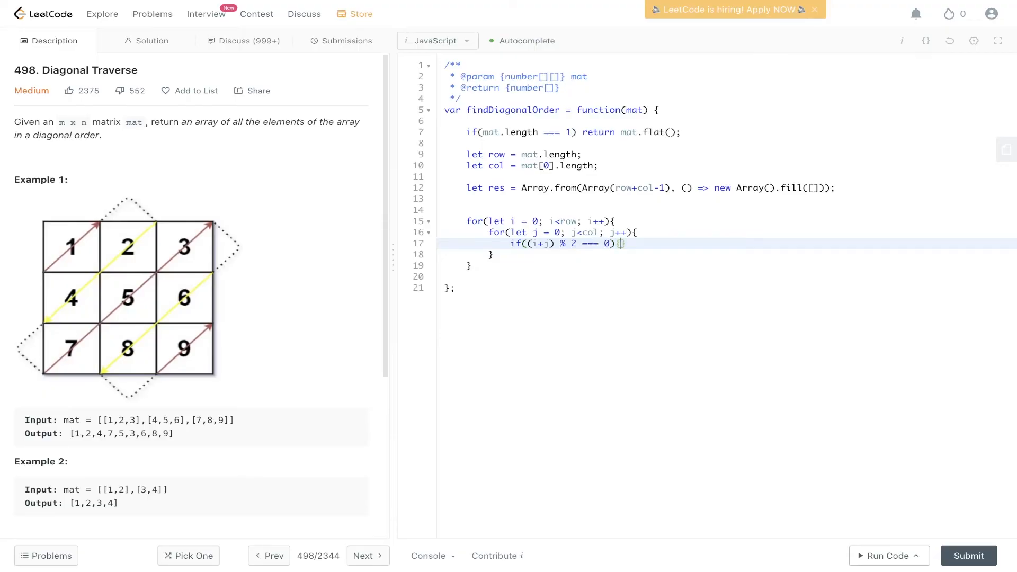
type("res")
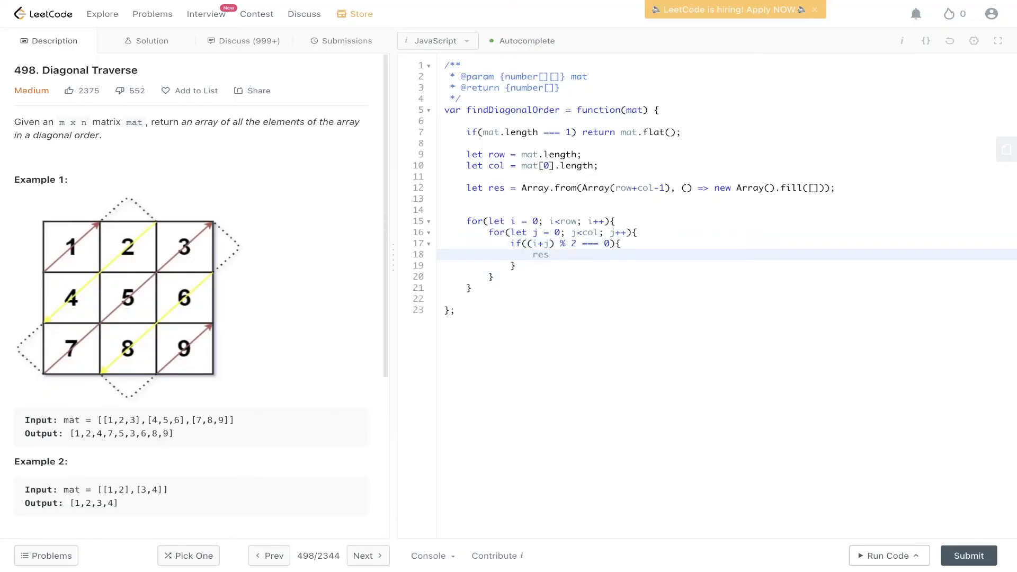
type("[i+")
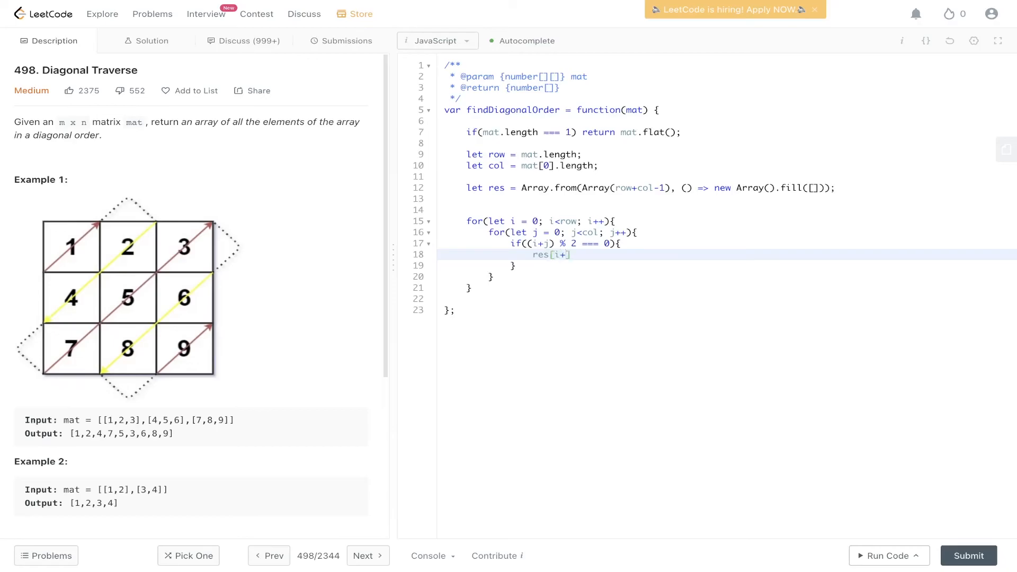
type("j")
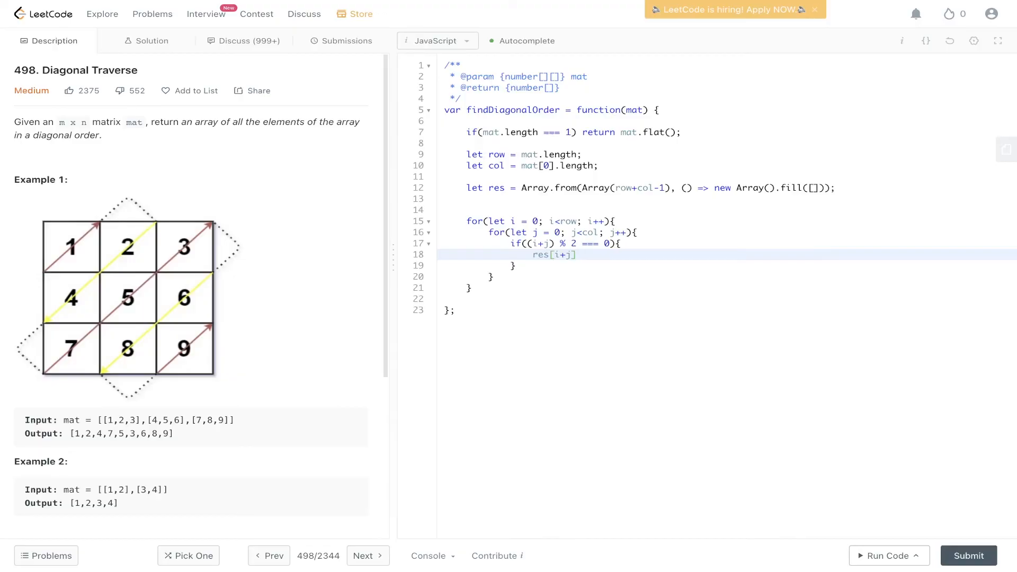
type(".unshf")
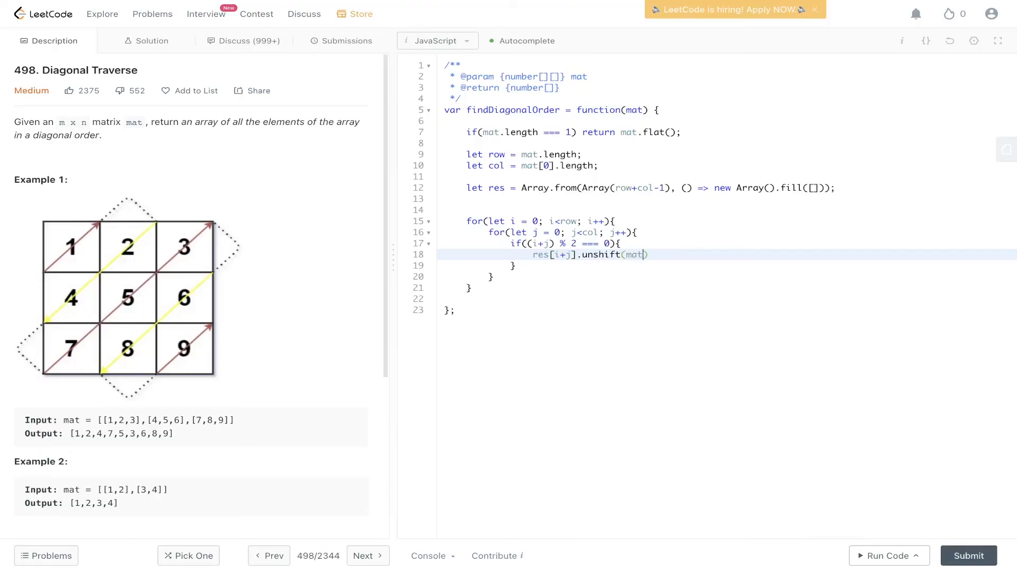
type("[i][j]")
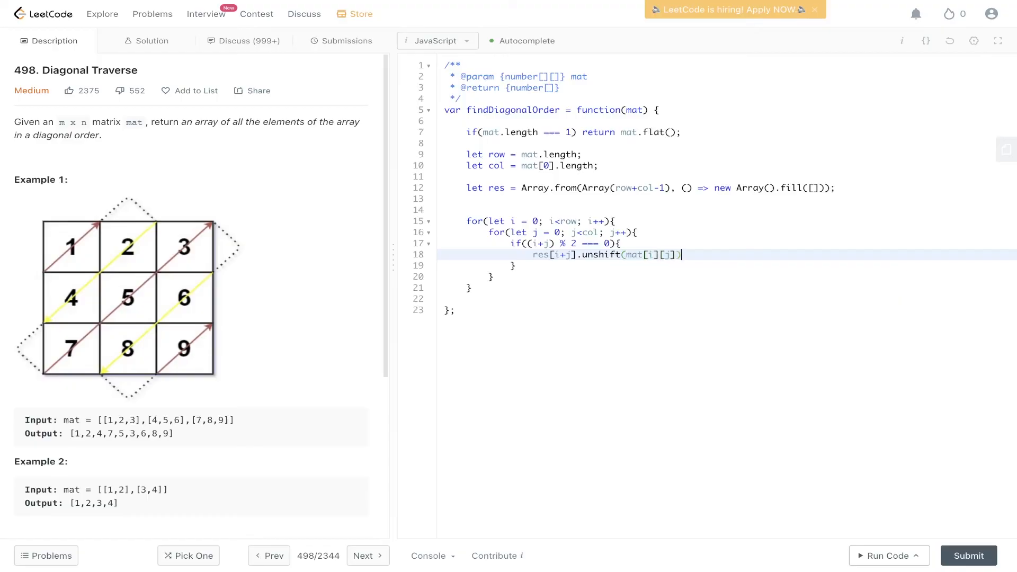
Step: Otherwise push mat[i][j] into res[i+j] in the else branch
type("else {}")
type("res[i")
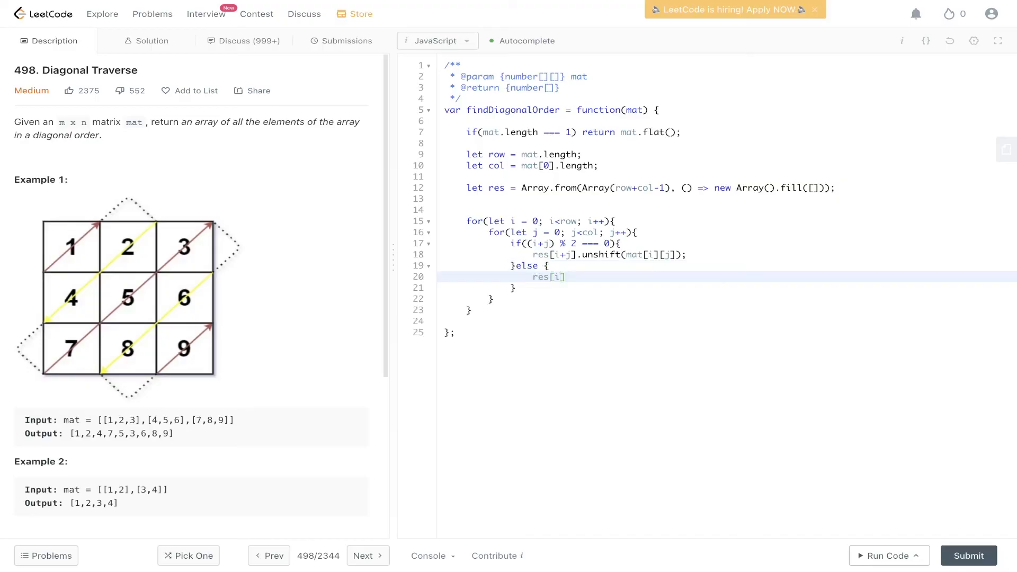
type("+j")
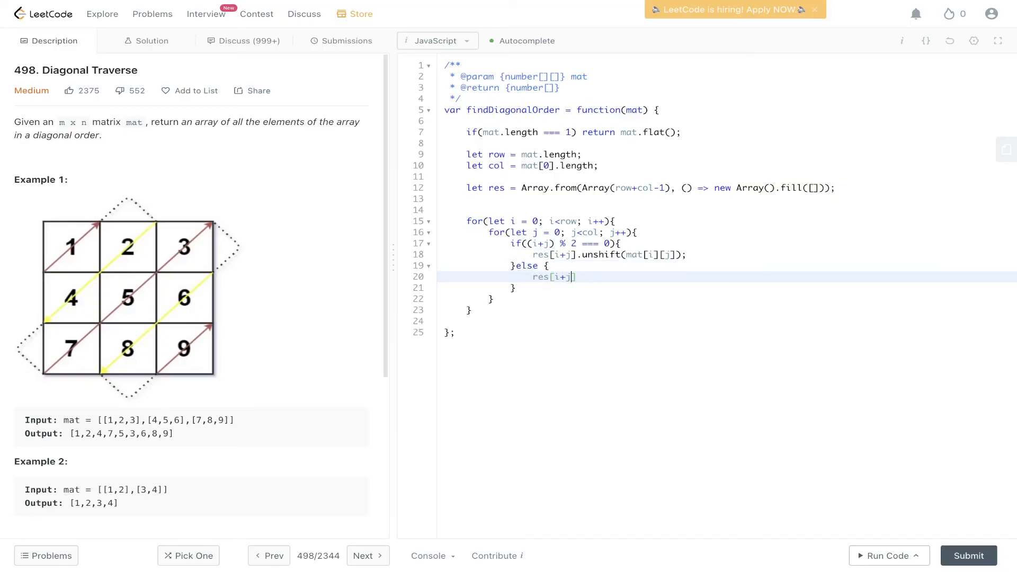
type(".p")
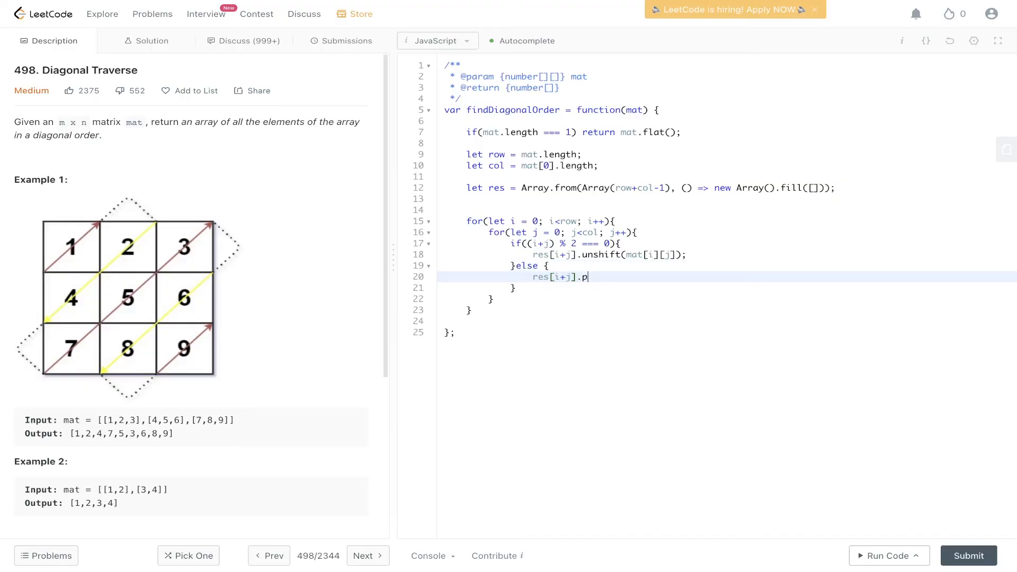
type("ush(mat[i])")
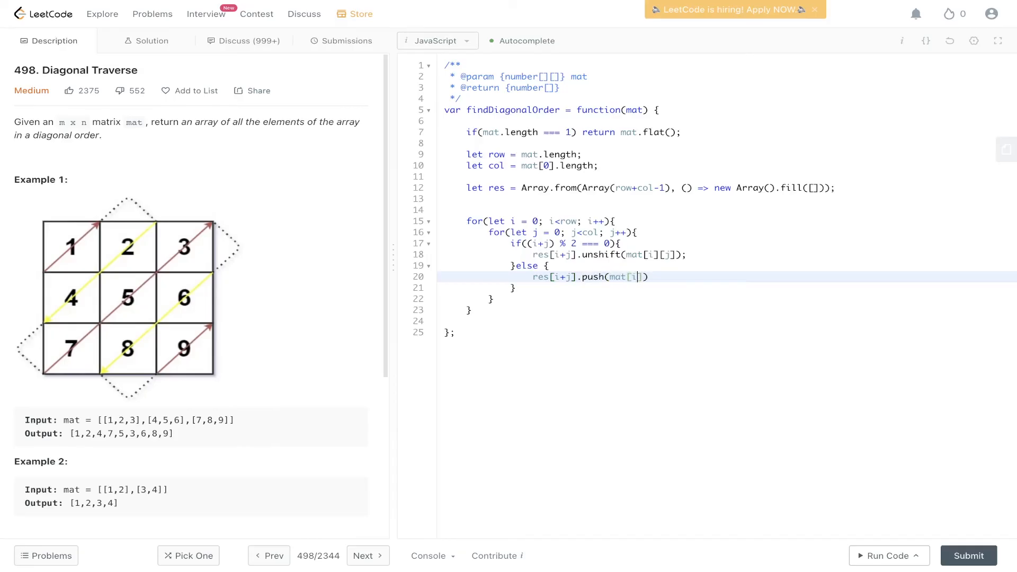
type("[j]);")
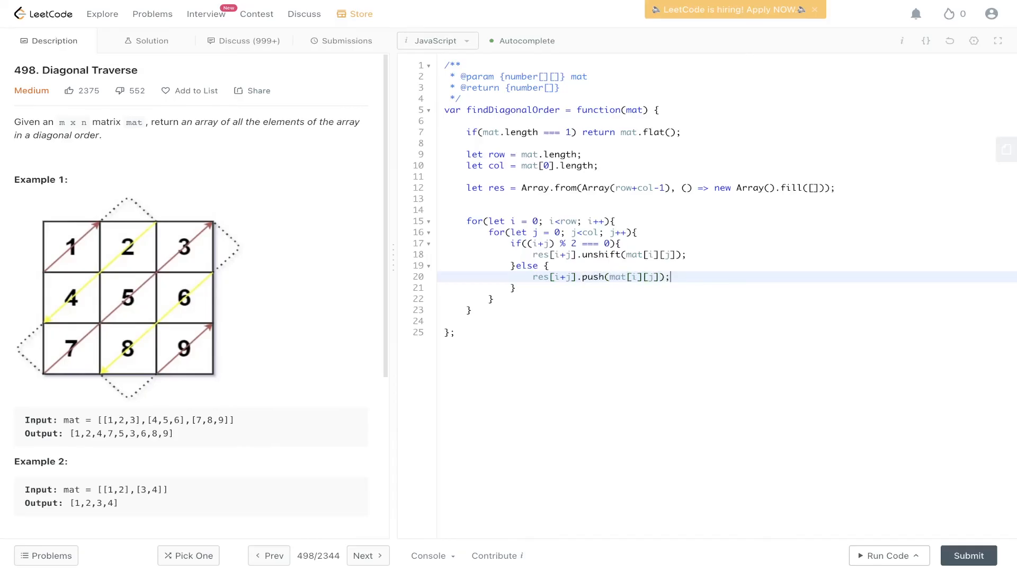
type("re")
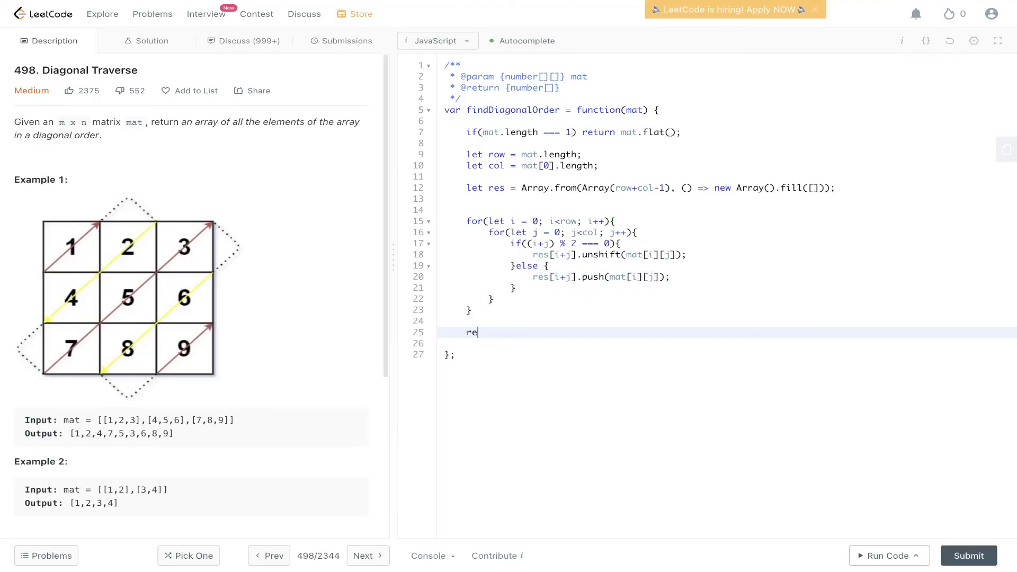
Step: Return res.flat(), run the example for Accepted, and submit for Success
type("turn res.")
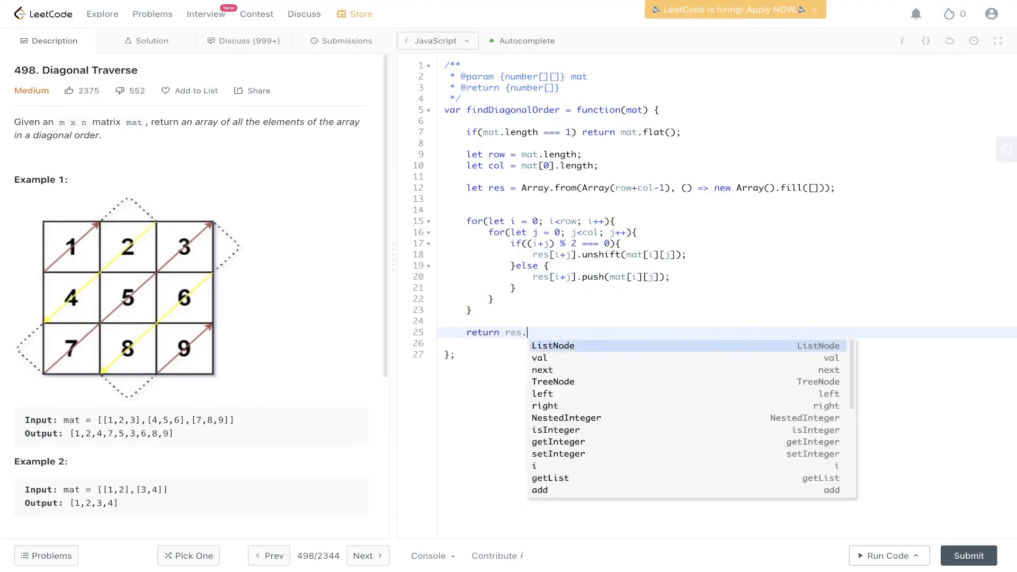
type("flat()")
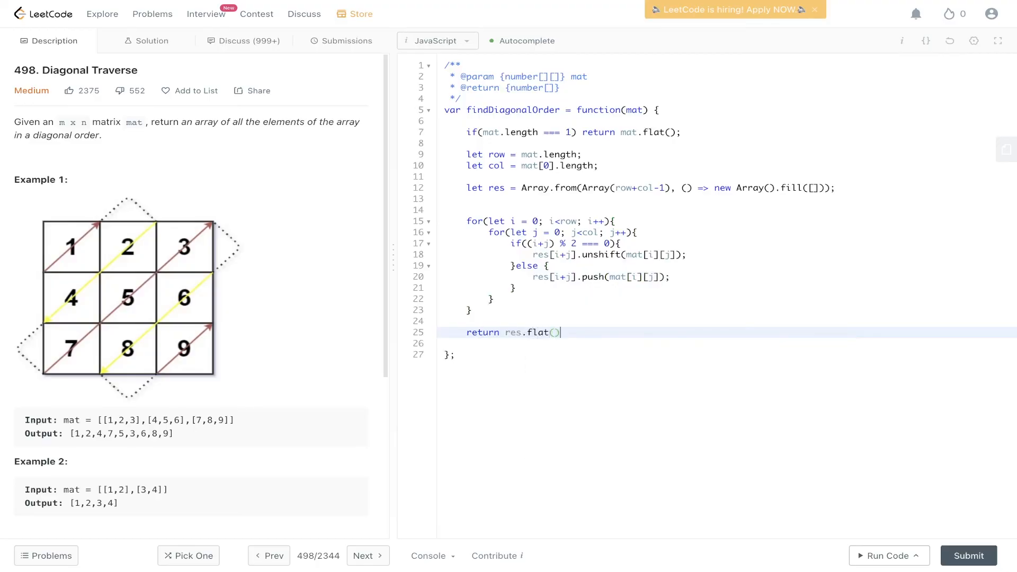
type(";")
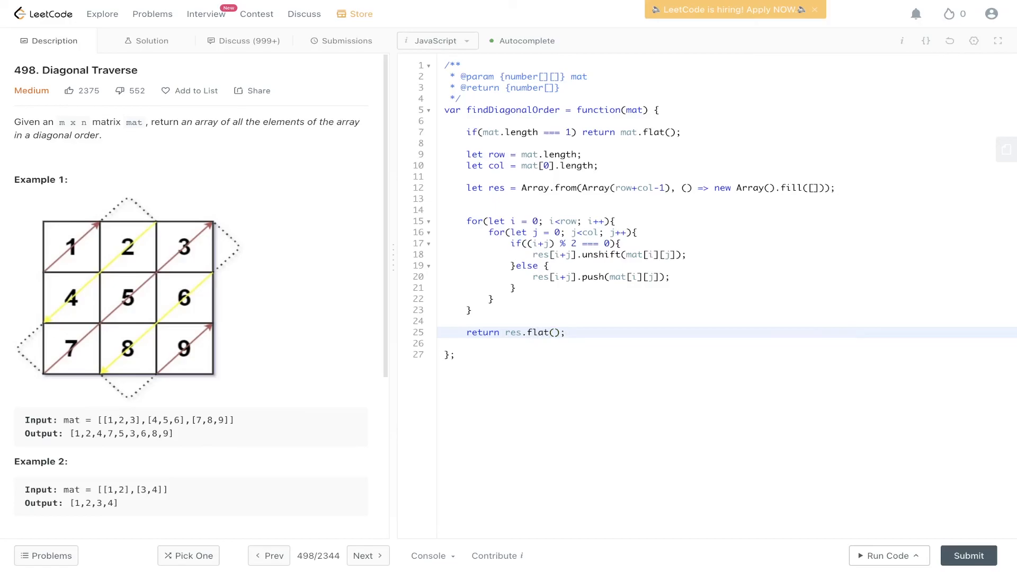
left_click(884, 555)
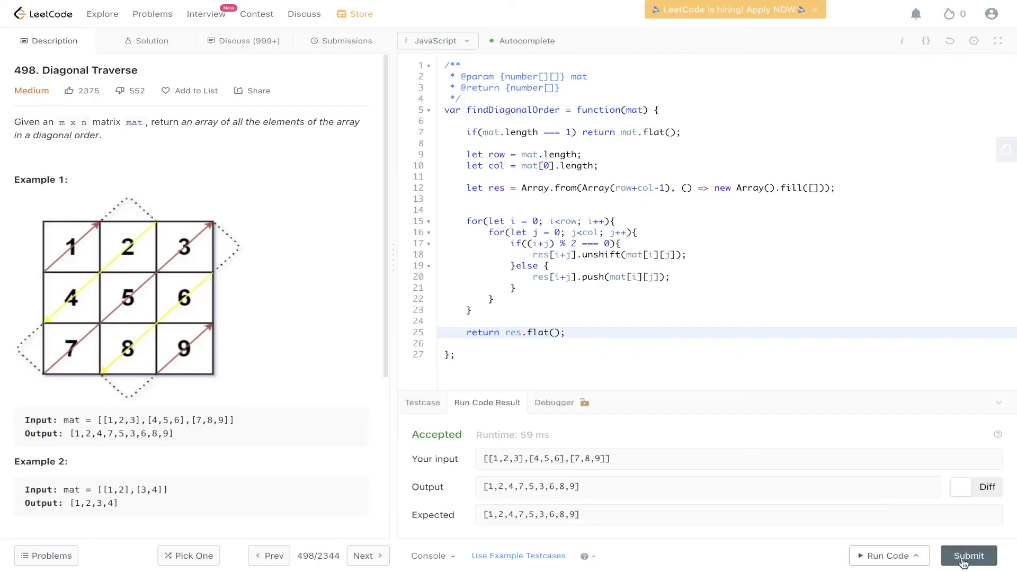
left_click(967, 555)
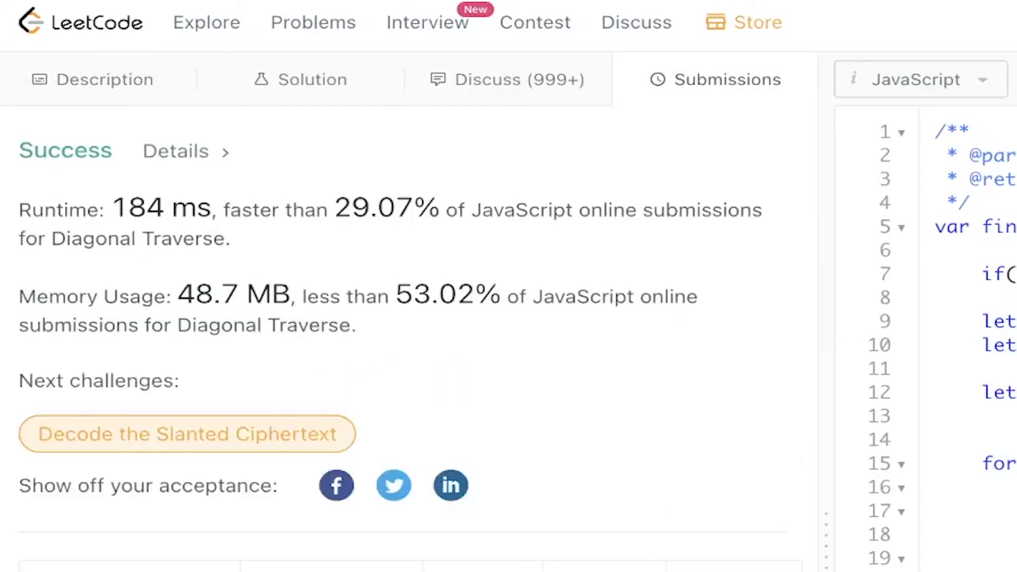